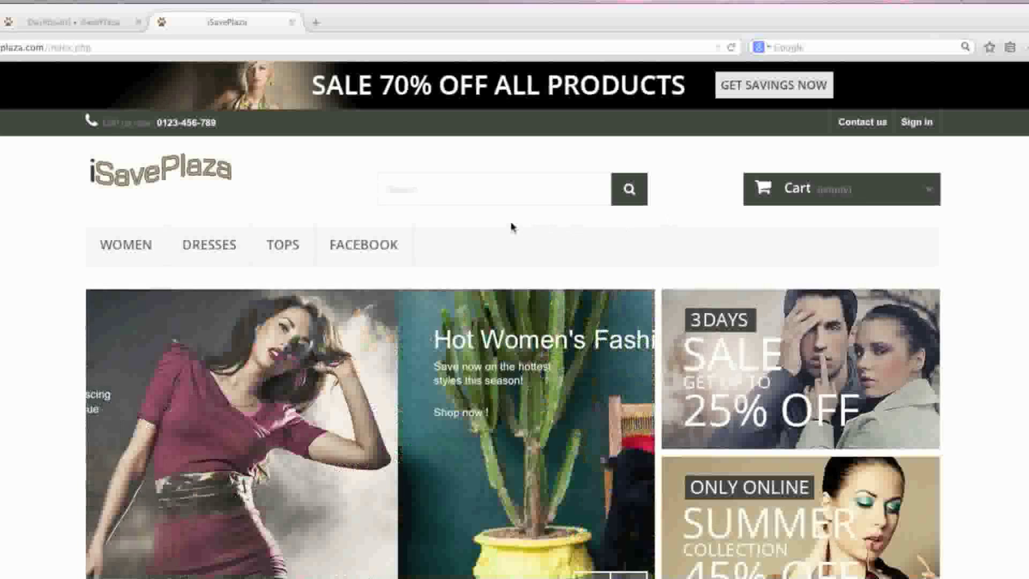
Step: Open the Women category from the storefront menu and browse its subcategories and products
{"action": "left_click", "coordinate": [126, 245]}
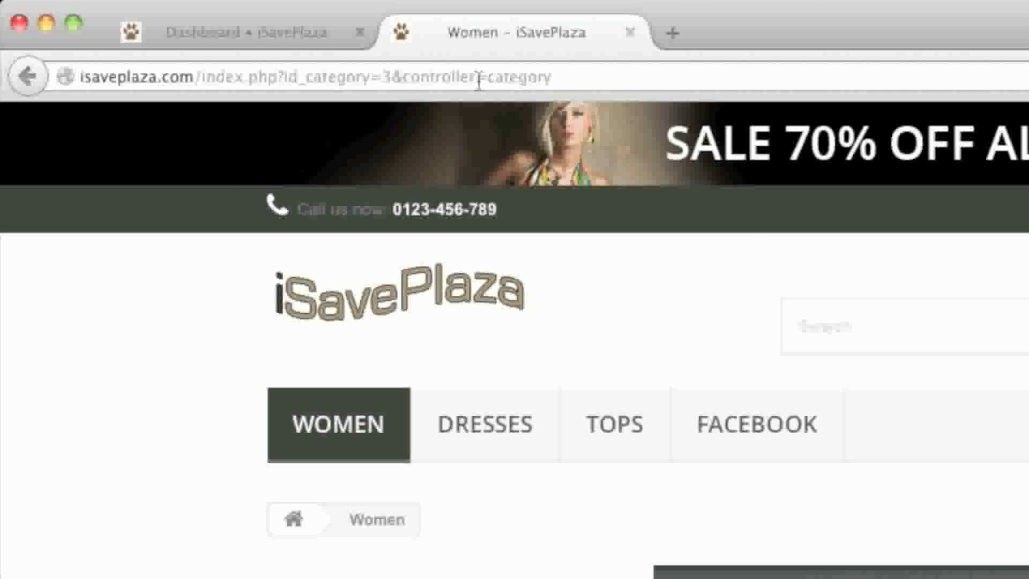
{"action": "scroll", "scroll_direction": "down", "scroll_amount": 3}
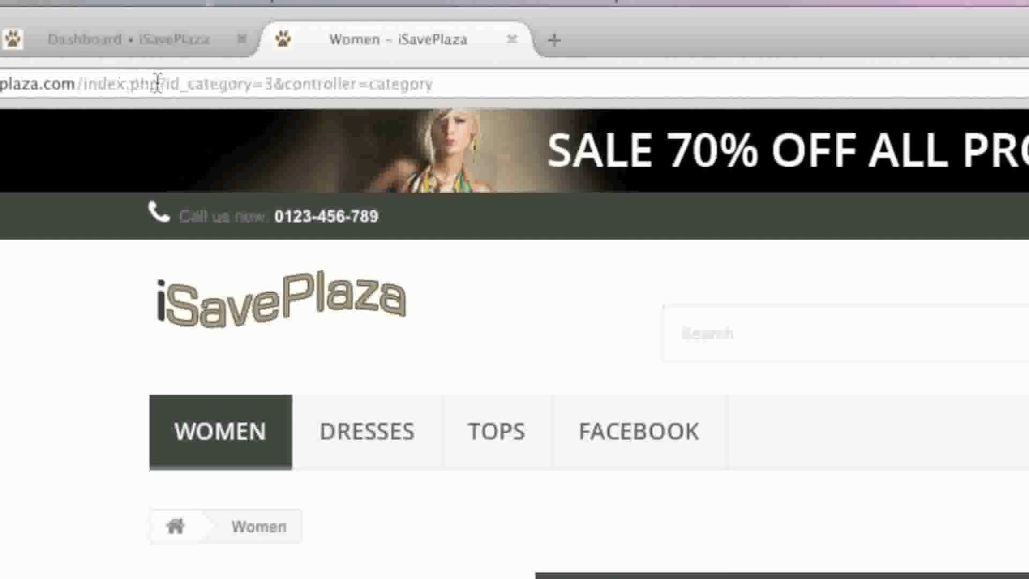
{"action": "scroll", "scroll_direction": "down", "scroll_amount": 3}
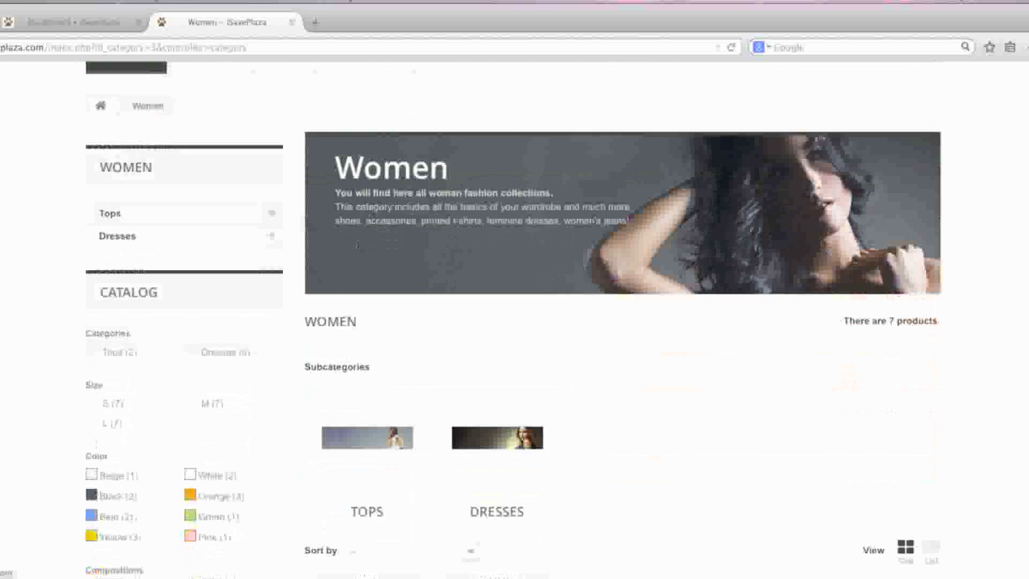
{"action": "scroll", "scroll_direction": "down", "scroll_amount": 3}
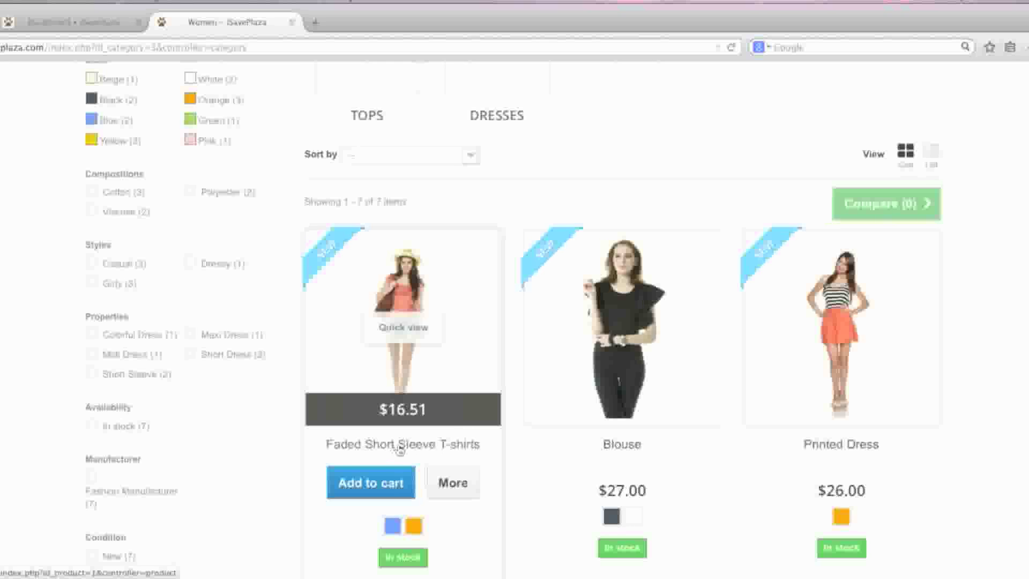
{"action": "mouse_move", "coordinate": [425, 448]}
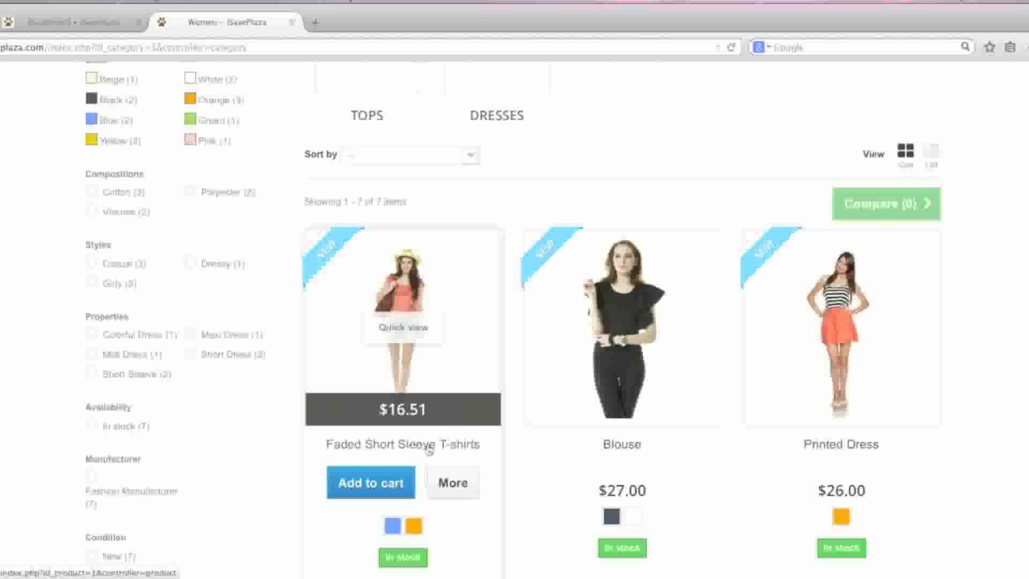
{"action": "mouse_move", "coordinate": [404, 449]}
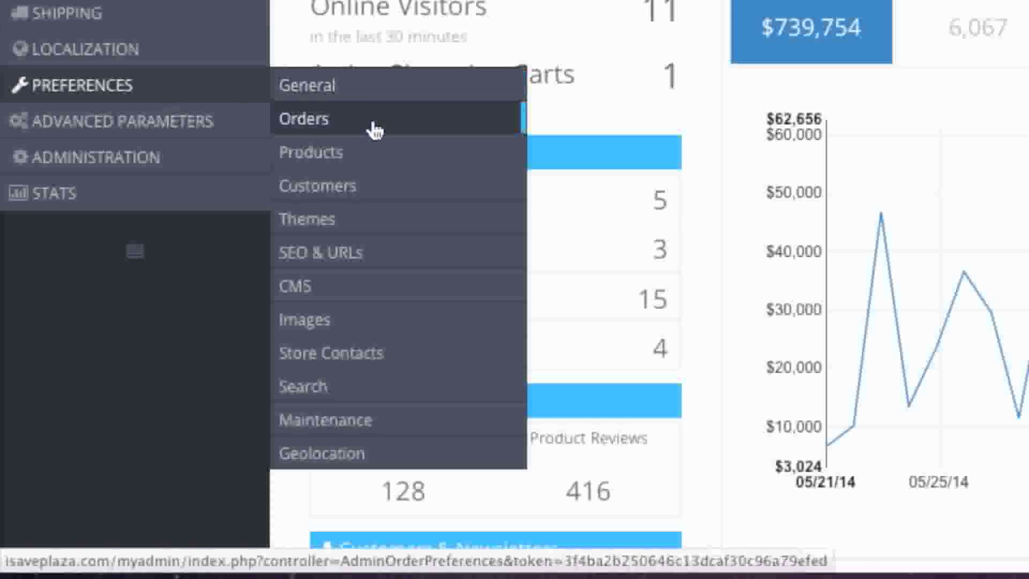
Step: Go to Preferences > SEO & URLs and select the .htaccess file name in the Set Up URLs note
{"action": "left_click", "coordinate": [303, 118]}
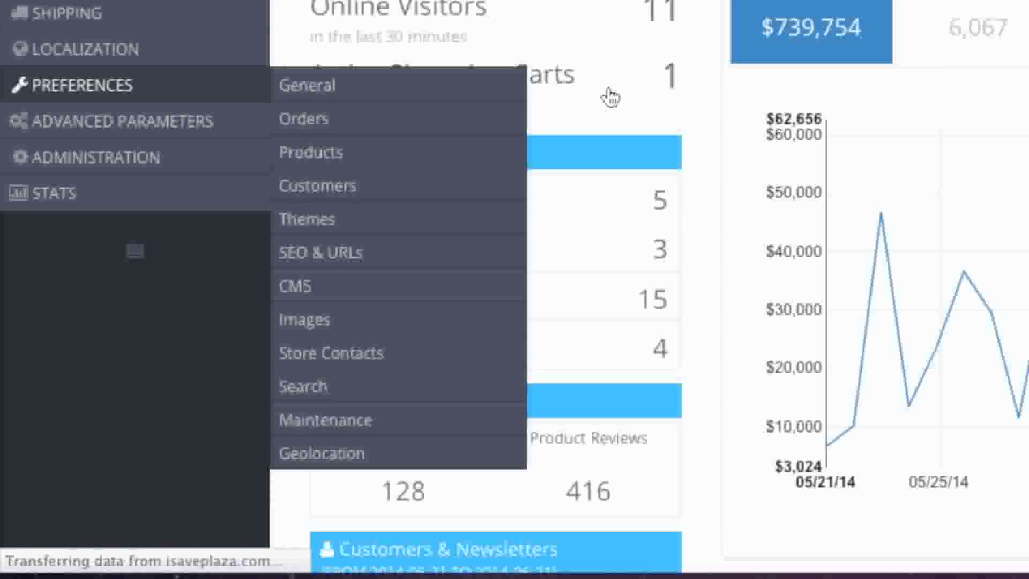
{"action": "left_click", "coordinate": [321, 251]}
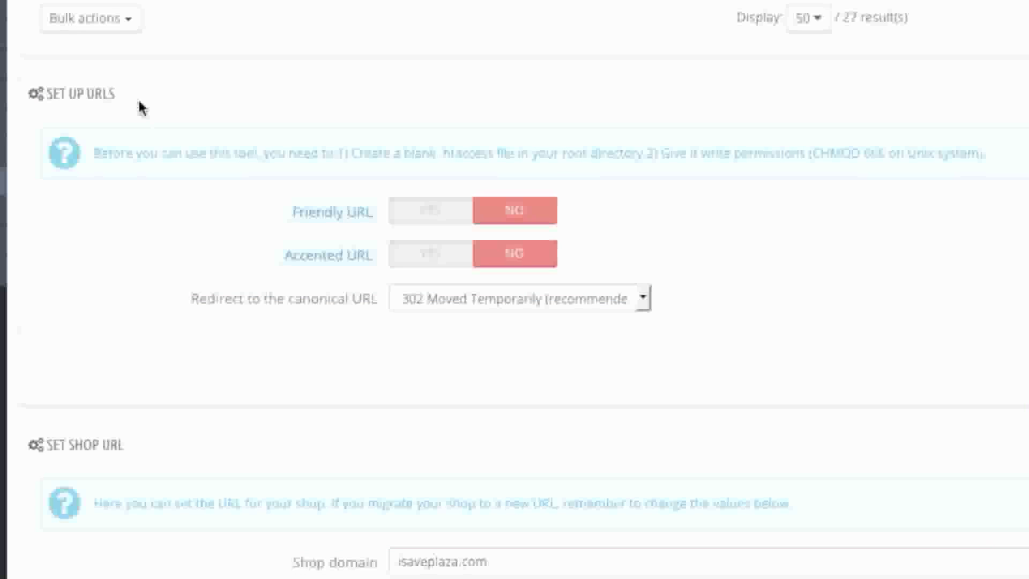
{"action": "mouse_move", "coordinate": [448, 163]}
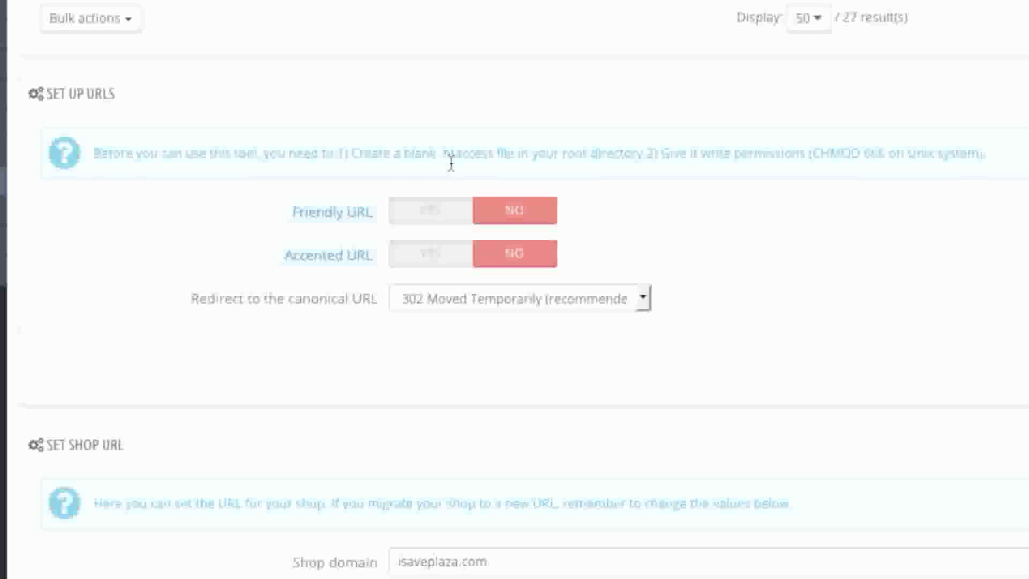
{"action": "mouse_move", "coordinate": [502, 156]}
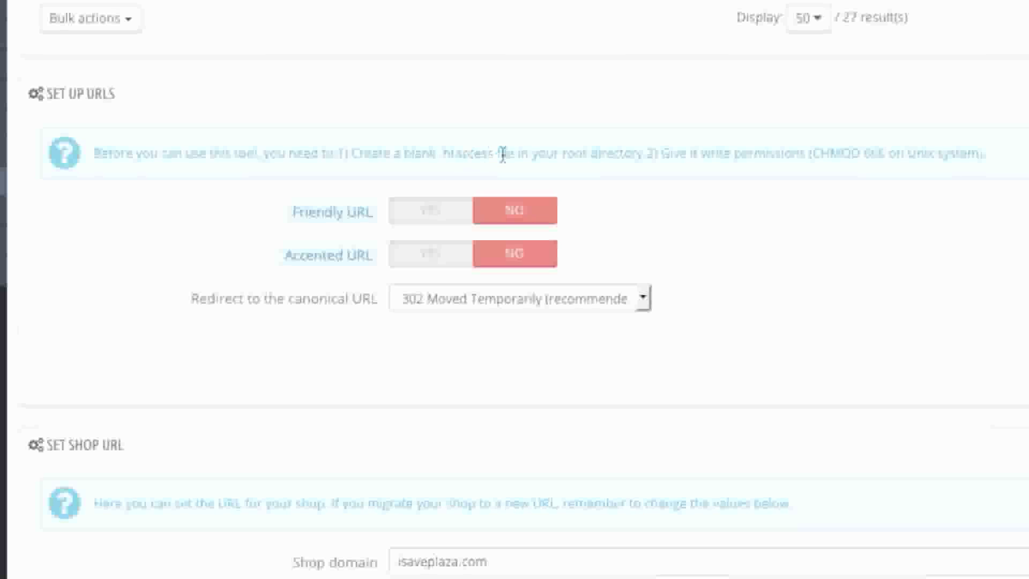
{"action": "double_click", "coordinate": [469, 153]}
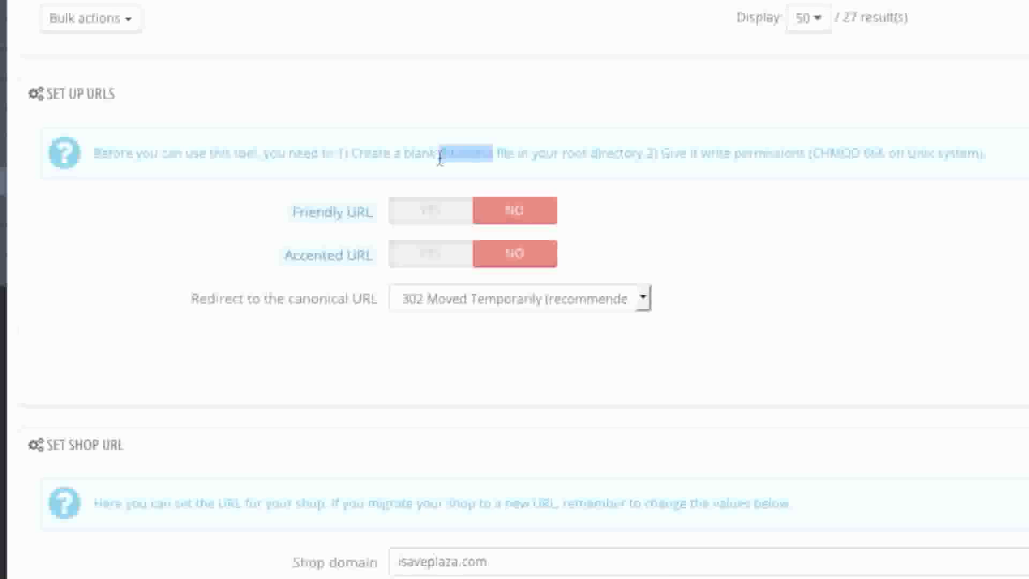
Step: Create a new empty file named .htaccess in the server's root folder
{"action": "right_click", "coordinate": [466, 155]}
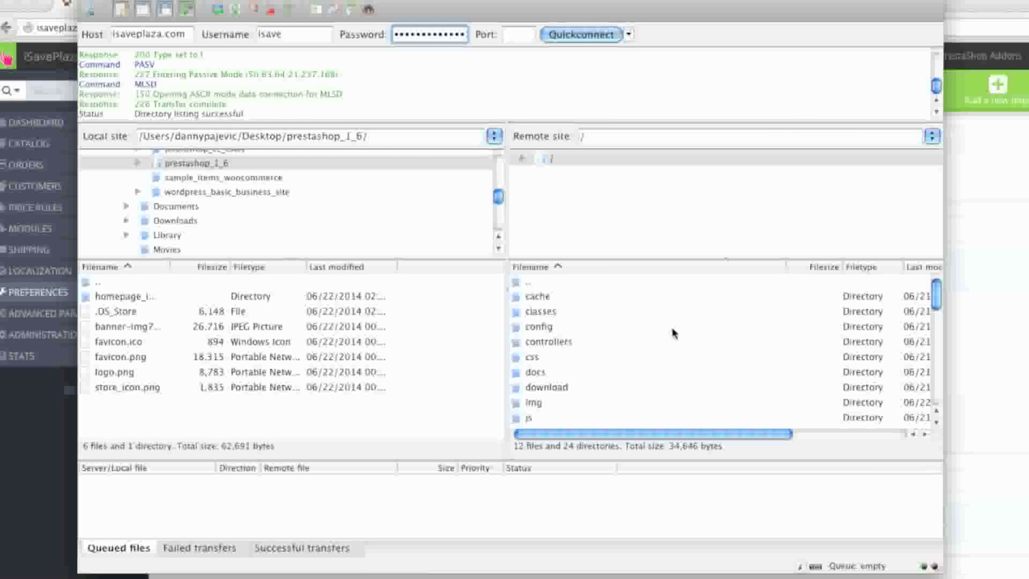
{"action": "mouse_move", "coordinate": [671, 333]}
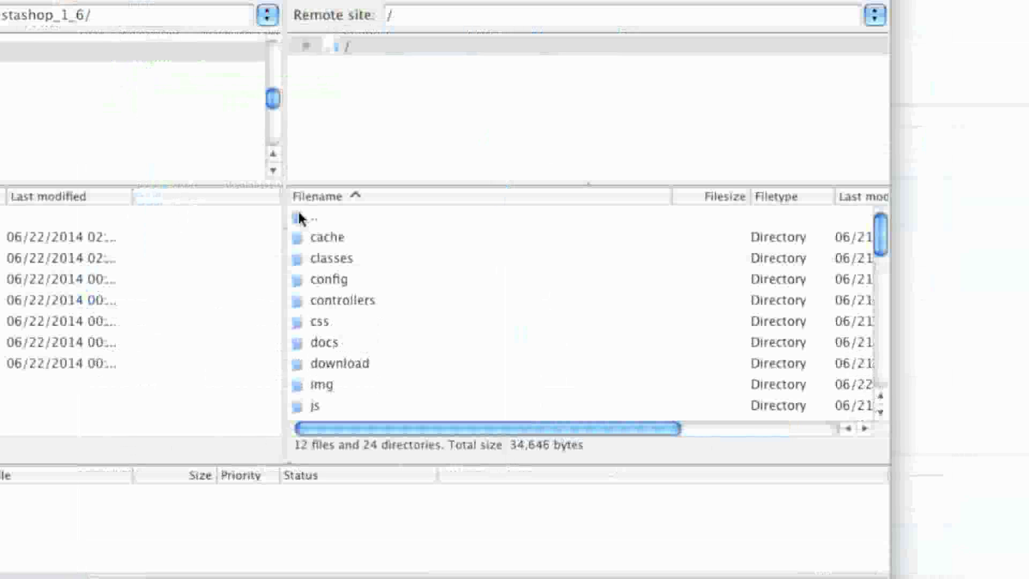
{"action": "right_click", "coordinate": [299, 218]}
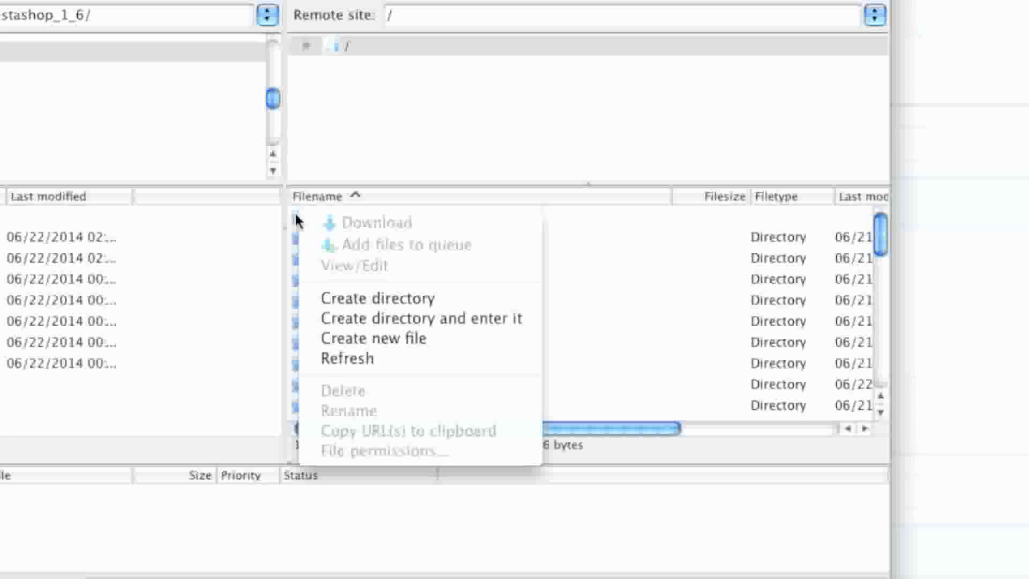
{"action": "mouse_move", "coordinate": [382, 346]}
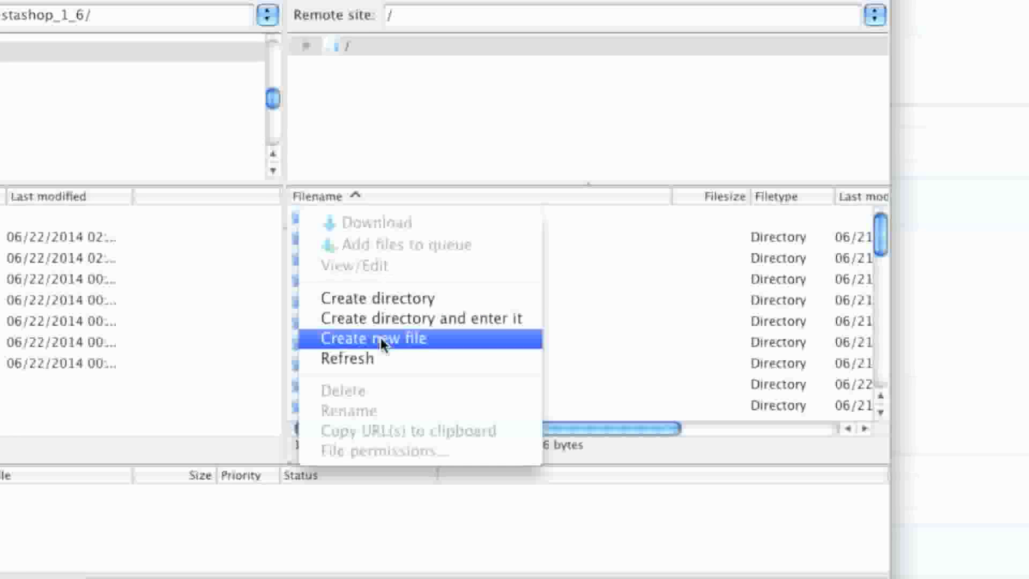
{"action": "left_click", "coordinate": [372, 338]}
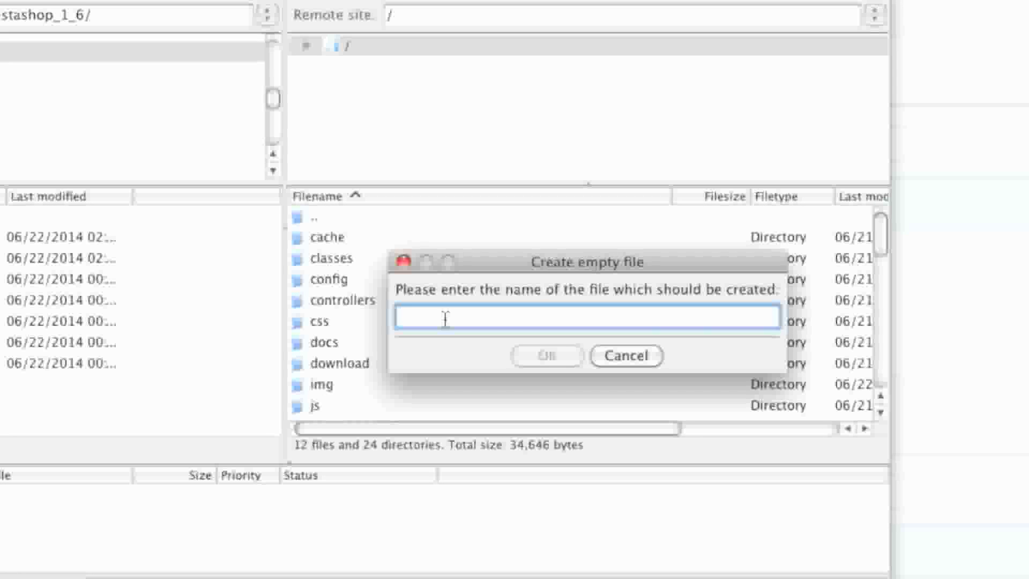
{"action": "mouse_move", "coordinate": [472, 344]}
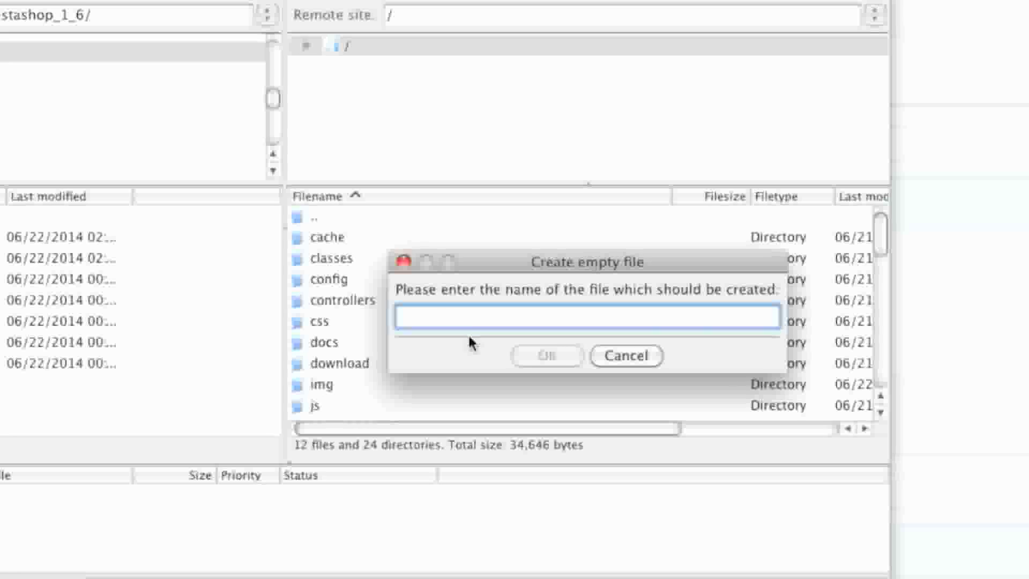
{"action": "type", "text": ".htaccess"}
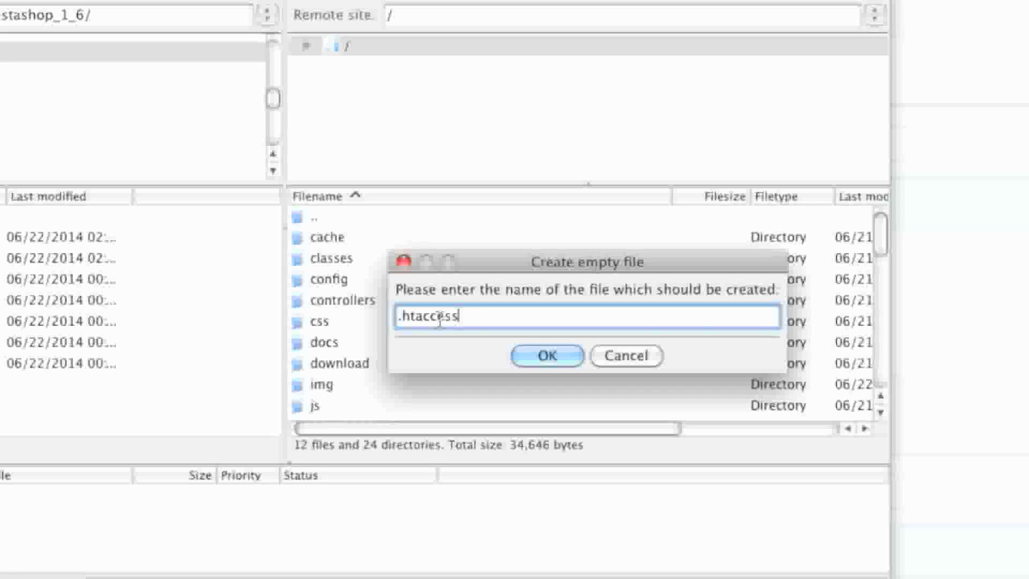
{"action": "left_click", "coordinate": [547, 354]}
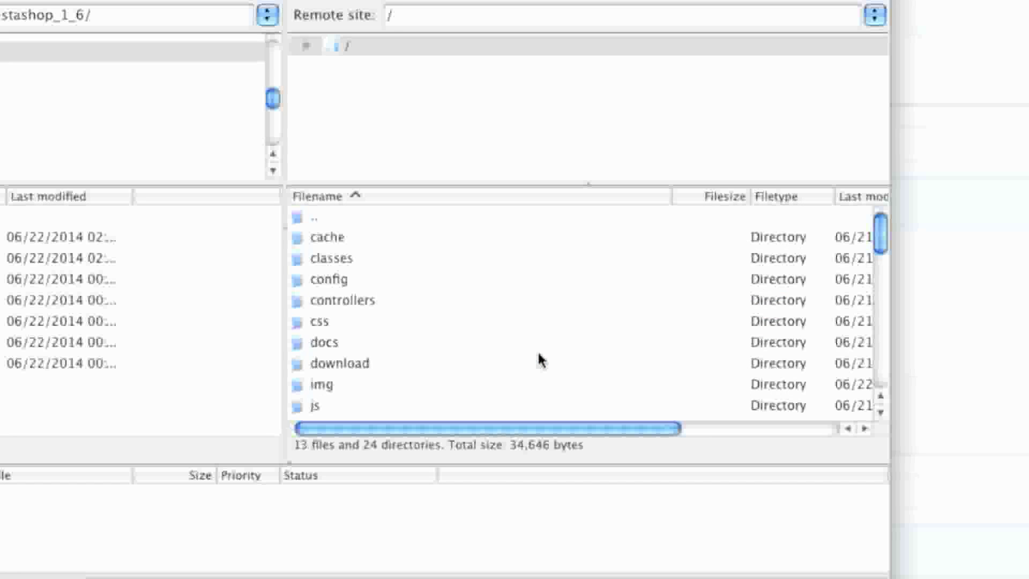
Step: Open the .htaccess file's permissions and enter a new numeric value starting with 66
{"action": "scroll", "scroll_direction": "down", "scroll_amount": 3}
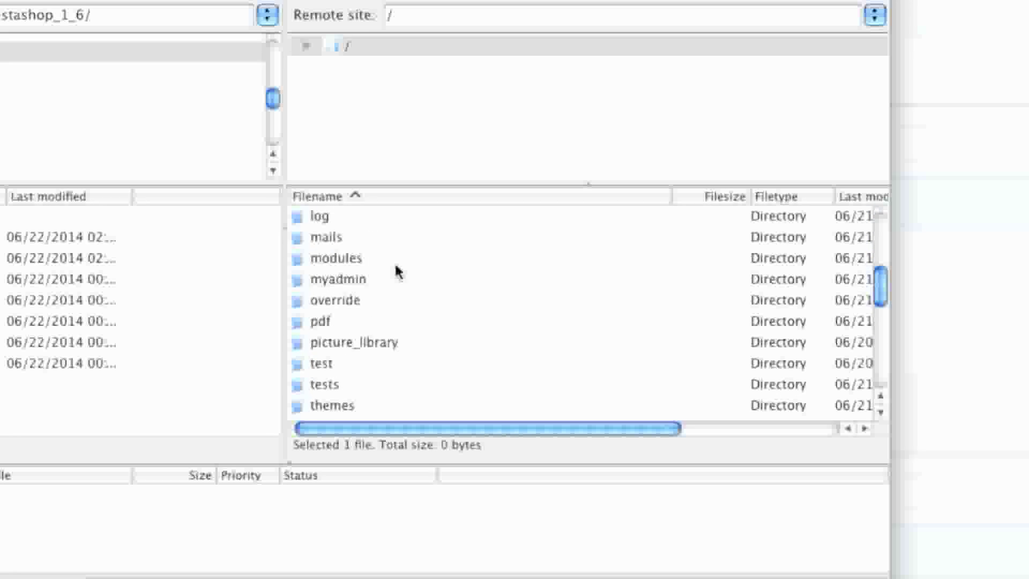
{"action": "right_click", "coordinate": [334, 364]}
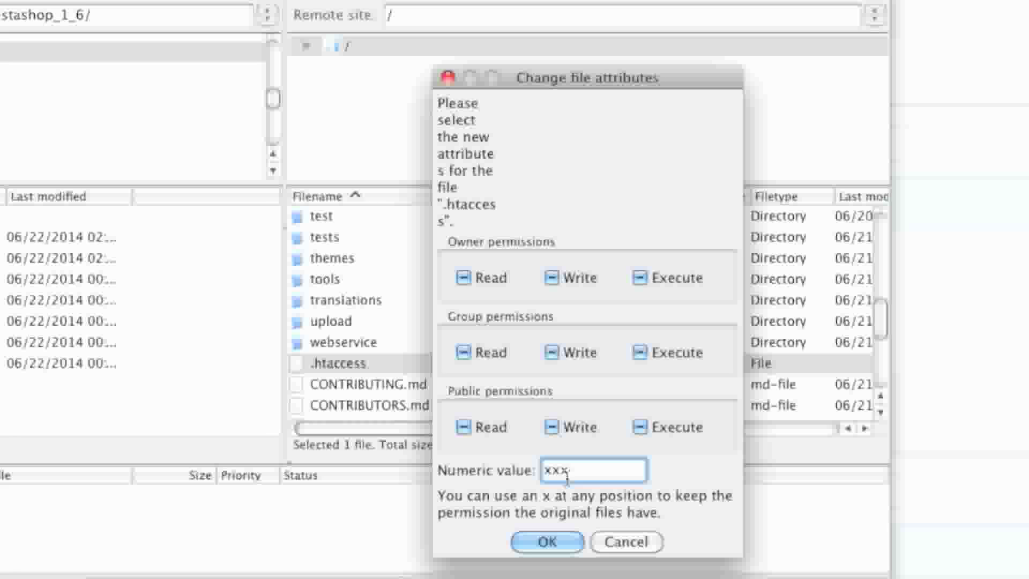
{"action": "type", "text": "66"}
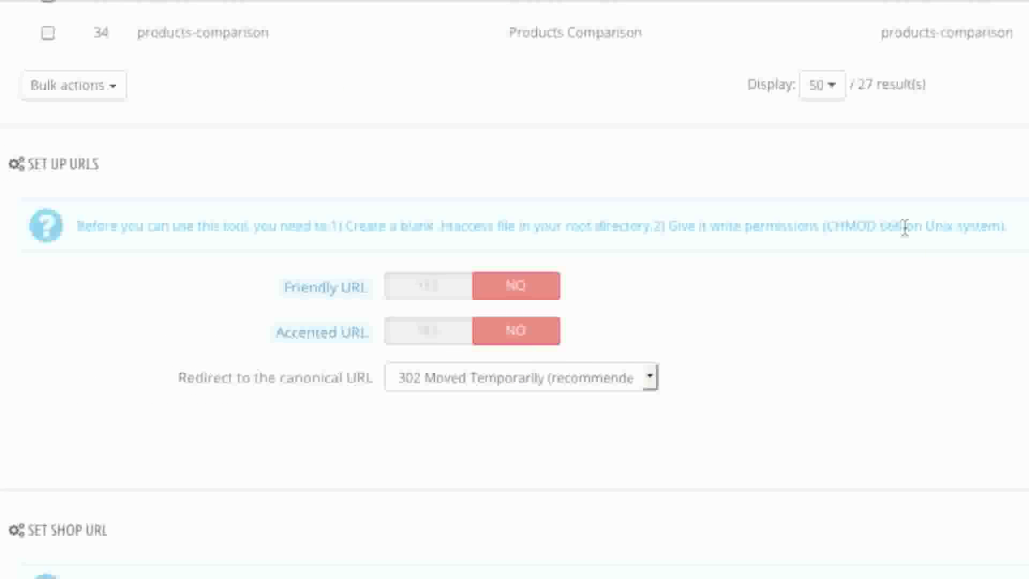
{"action": "mouse_move", "coordinate": [326, 287]}
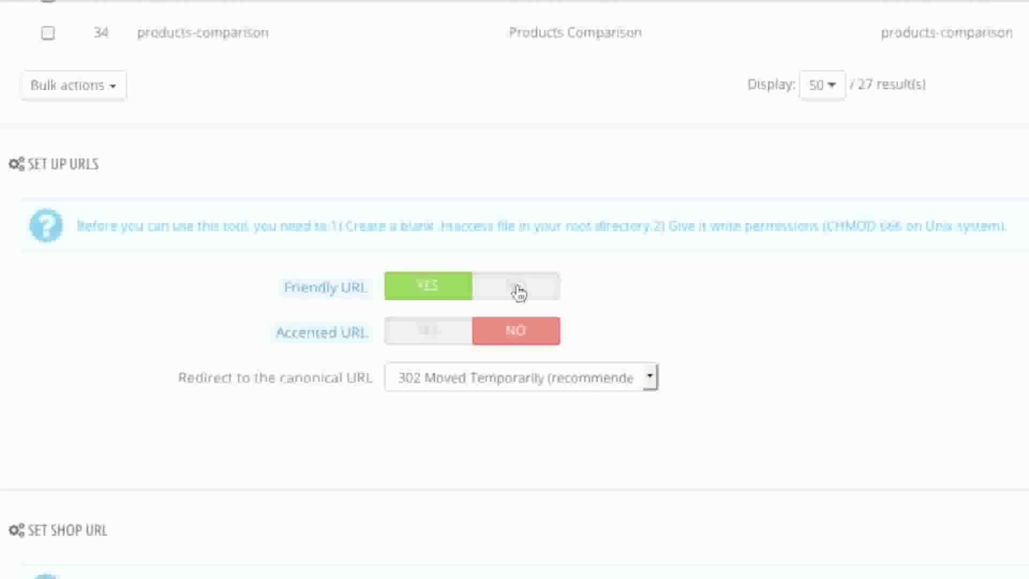
{"action": "mouse_move", "coordinate": [322, 332]}
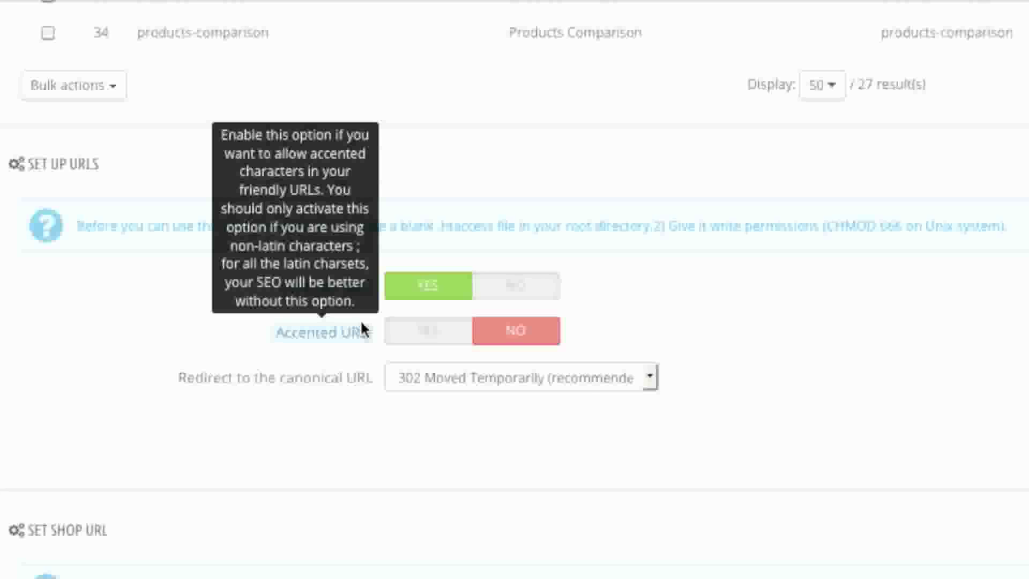
{"action": "mouse_move", "coordinate": [646, 375]}
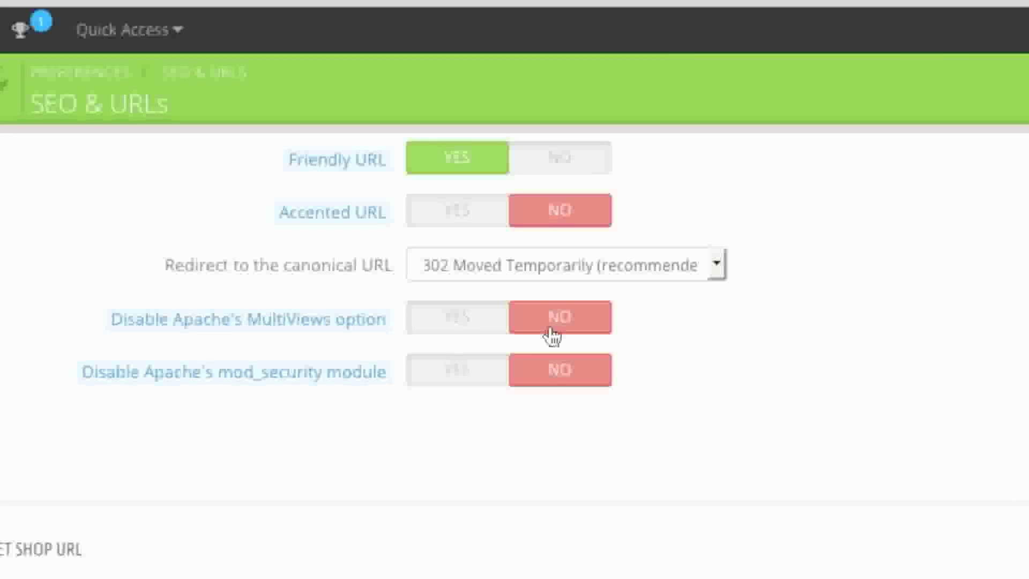
{"action": "mouse_move", "coordinate": [210, 377]}
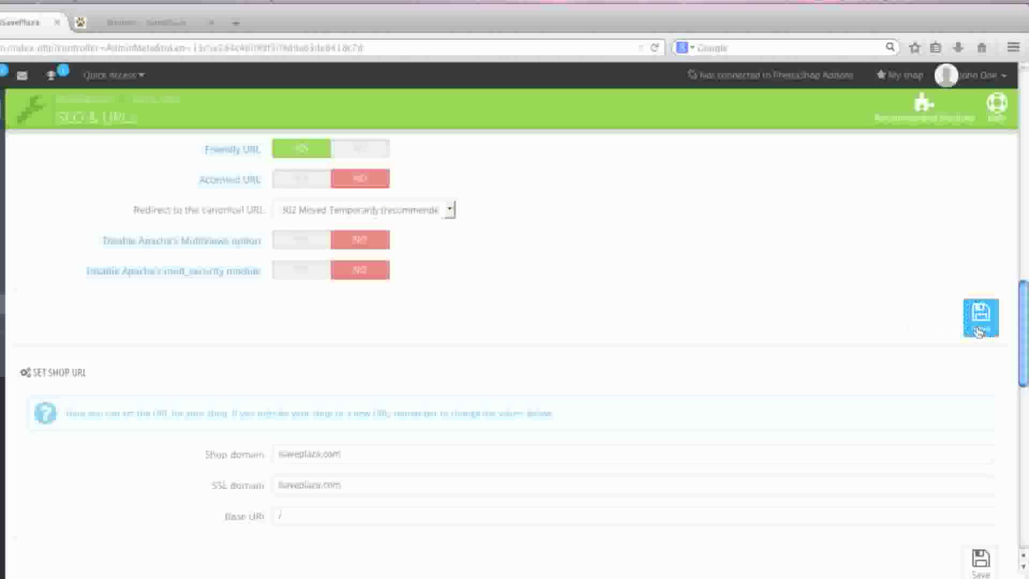
Step: Save the friendly URL settings and set the shop's Base URI to /prestashop/
{"action": "left_click", "coordinate": [980, 322]}
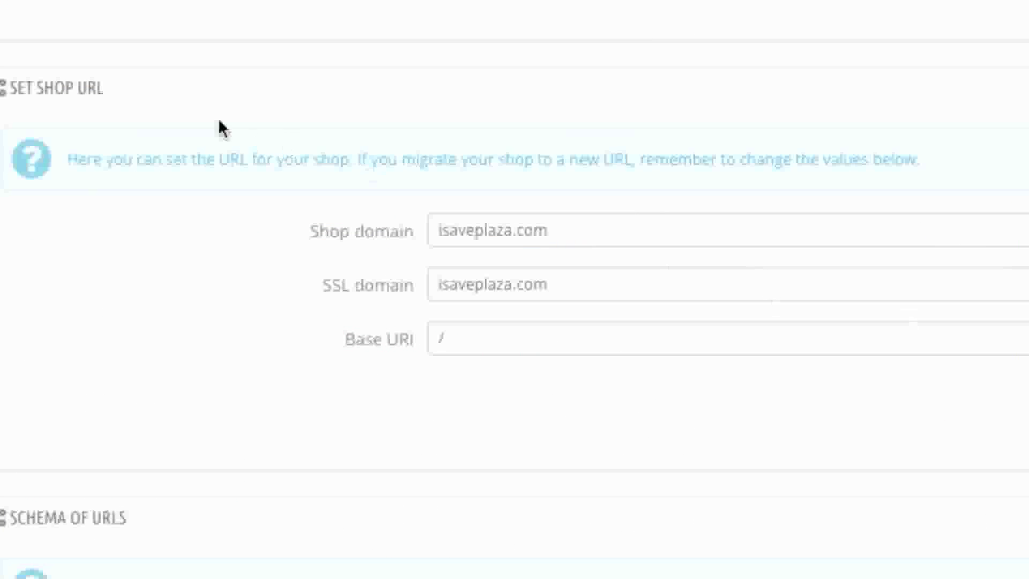
{"action": "mouse_move", "coordinate": [344, 319]}
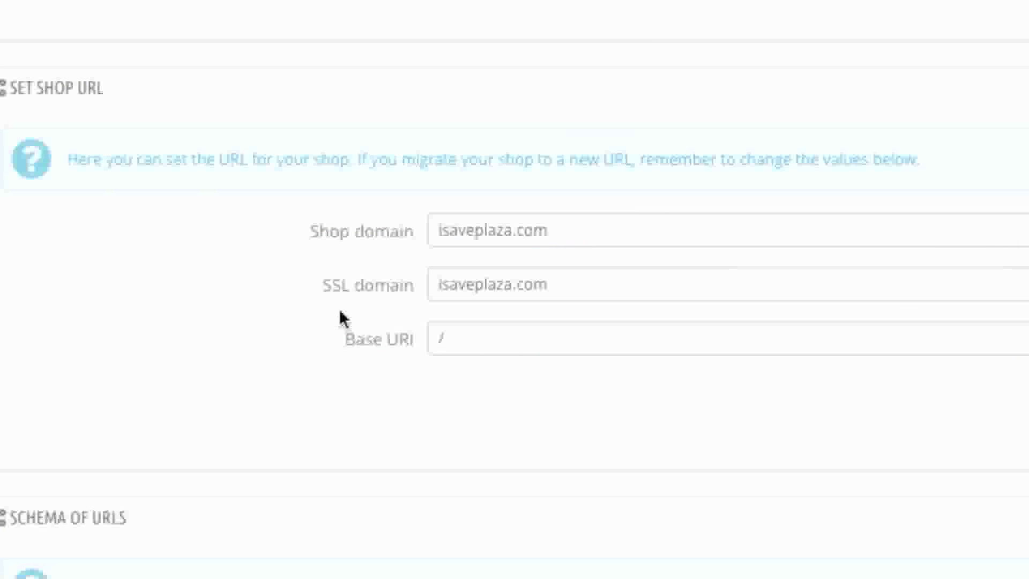
{"action": "mouse_move", "coordinate": [476, 347]}
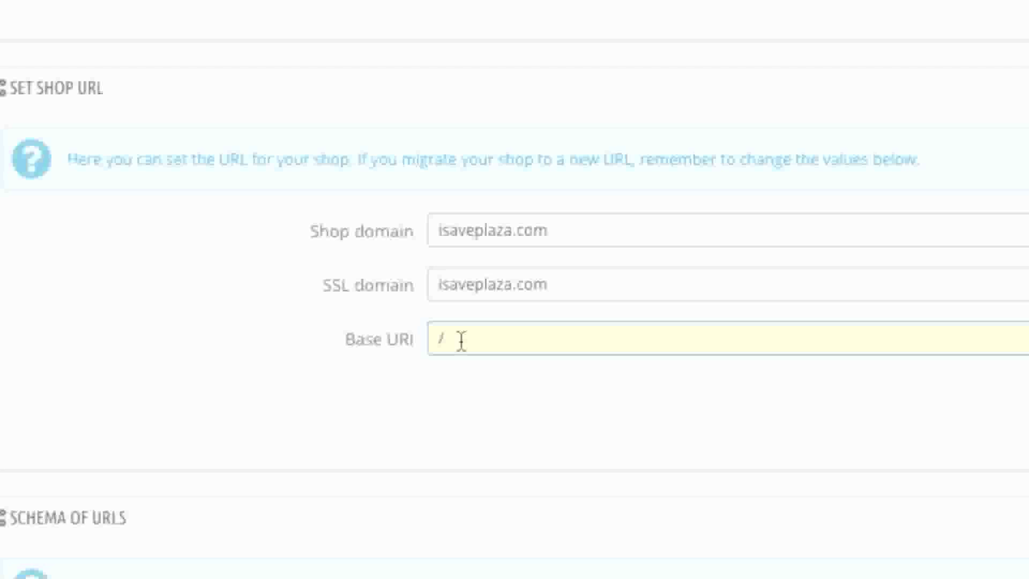
{"action": "type", "text": "presta"}
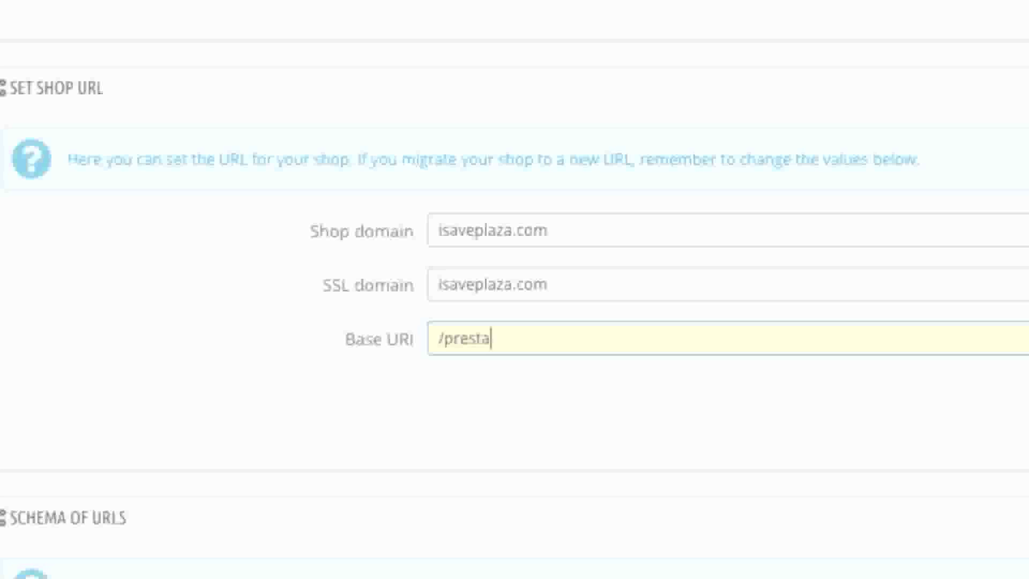
{"action": "type", "text": "shop/"}
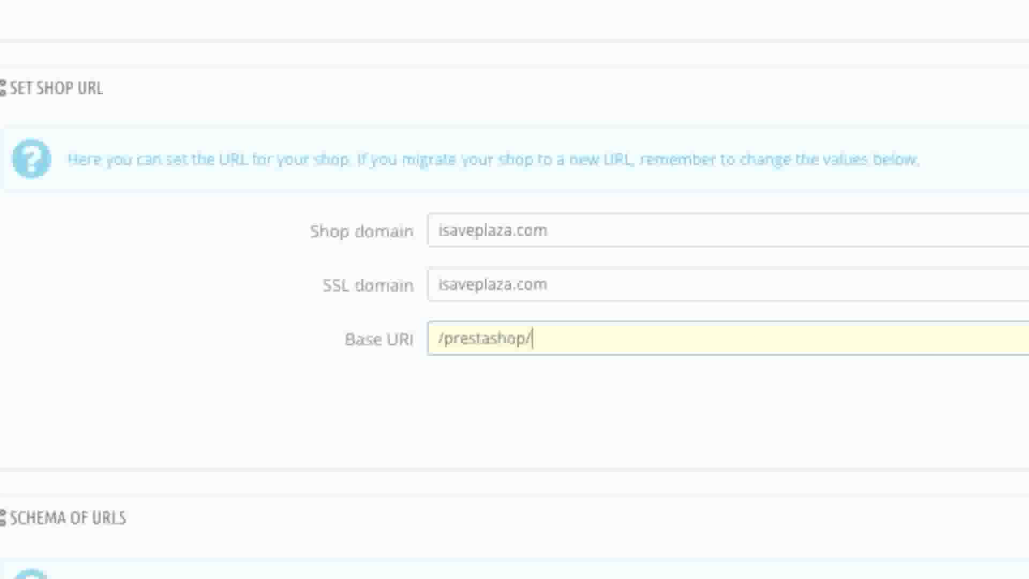
{"action": "double_click", "coordinate": [482, 340]}
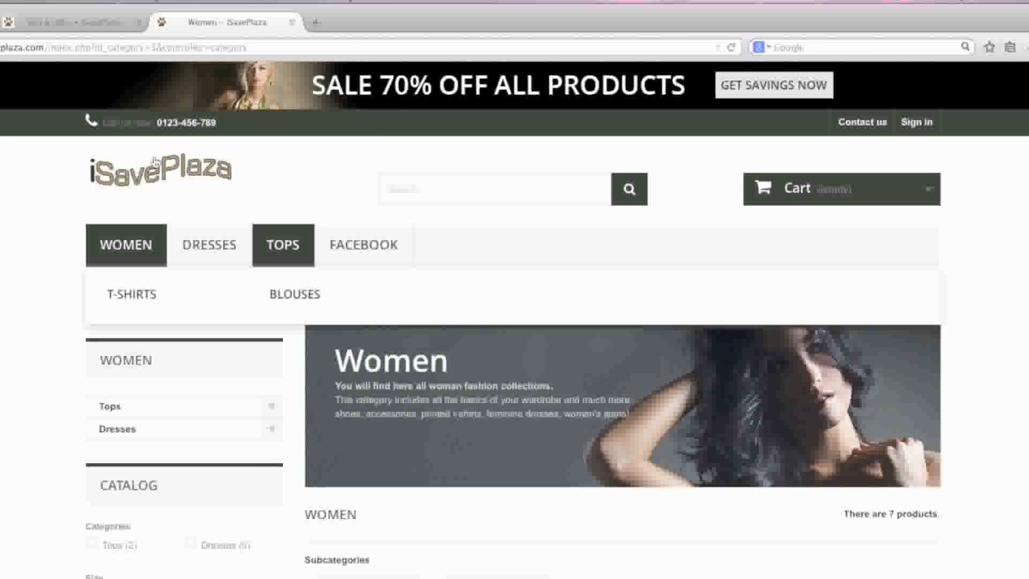
Step: Check the storefront's Women category page, then return to the SEO & URLs route settings
{"action": "left_click", "coordinate": [159, 168]}
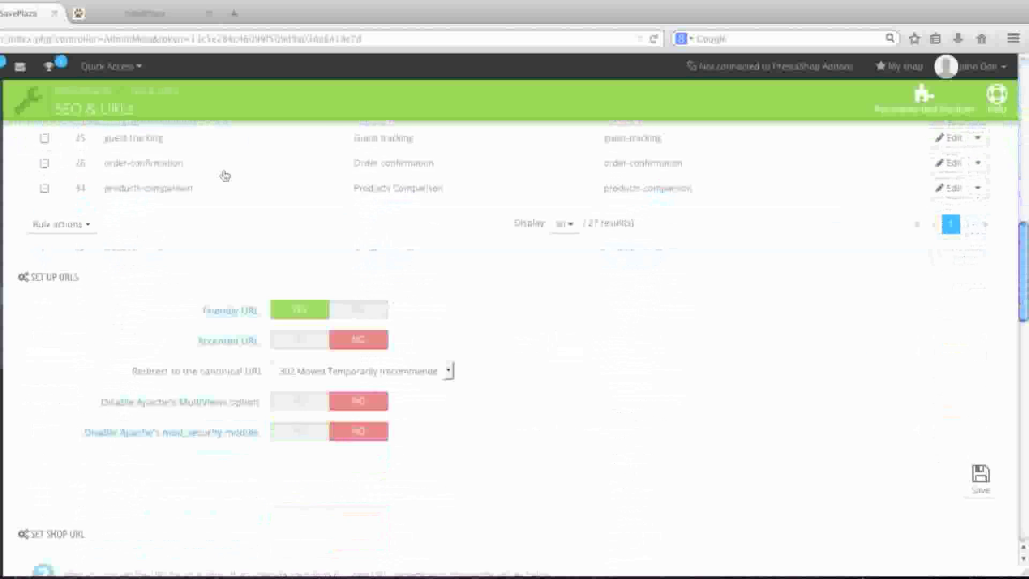
{"action": "scroll", "scroll_direction": "down", "scroll_amount": 3}
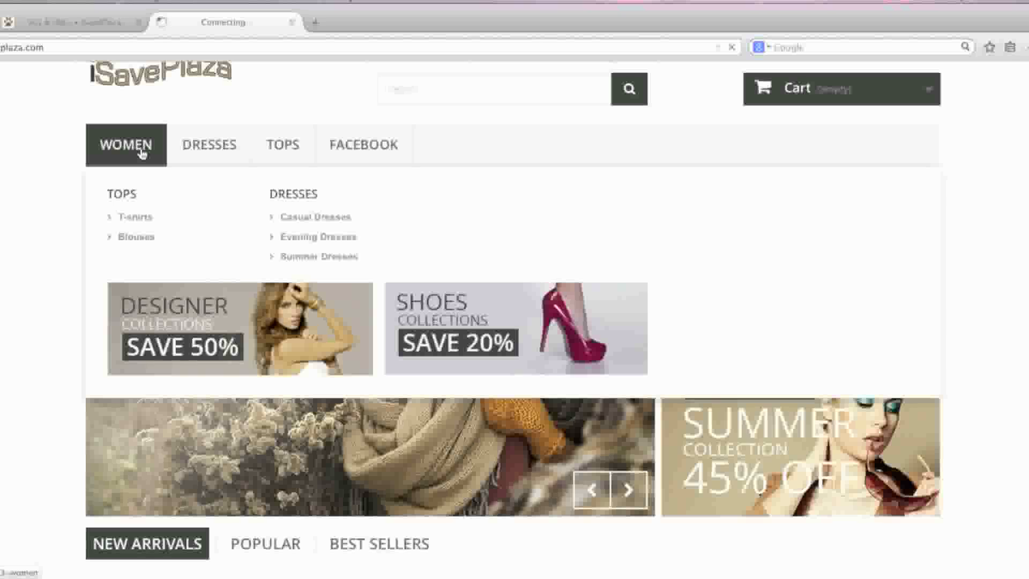
{"action": "left_click", "coordinate": [125, 145]}
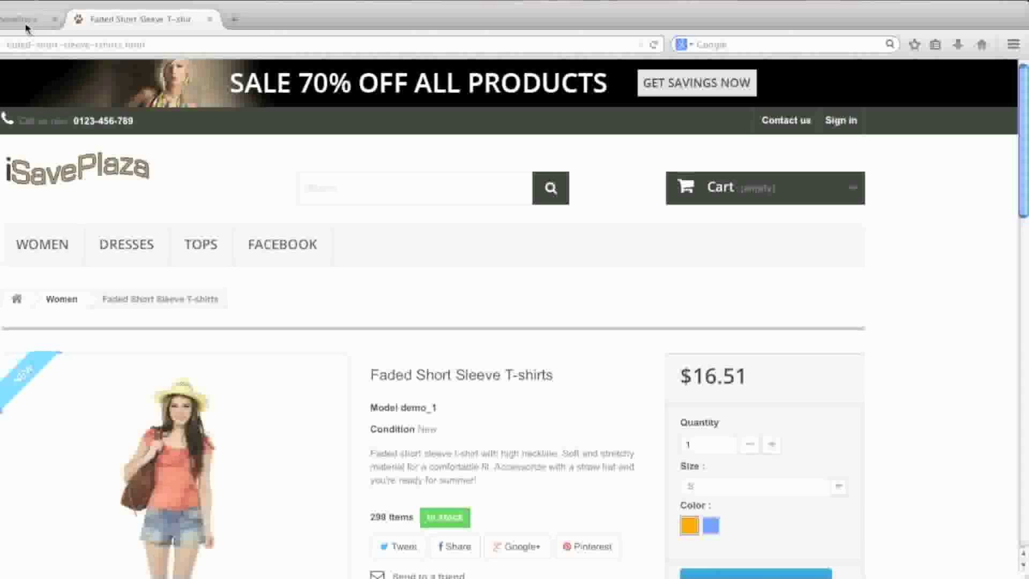
{"action": "left_click", "coordinate": [25, 19]}
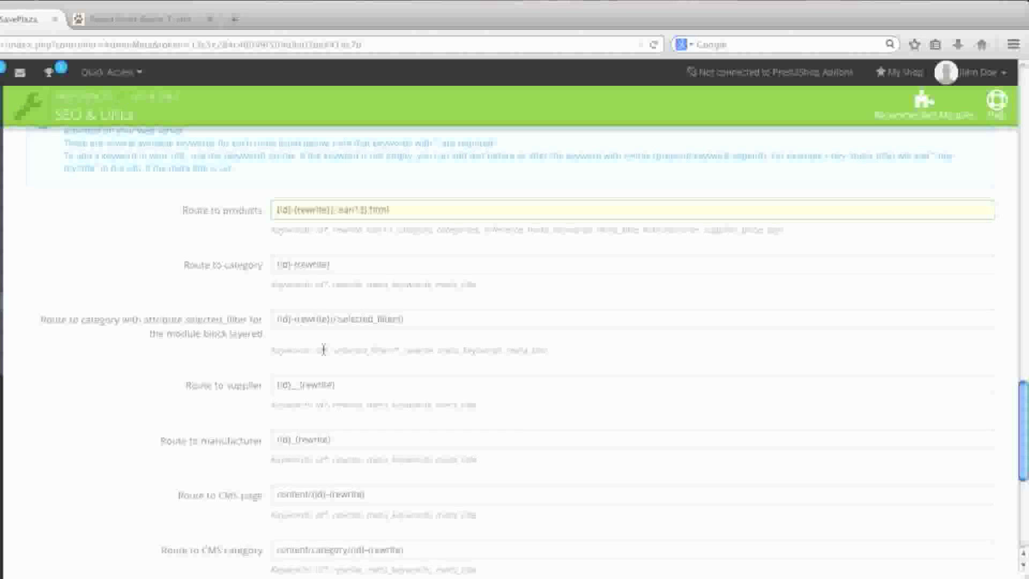
Step: From the storefront home, open Women and the Faded Short Sleeve T-shirts product at its friendly .html URL
{"action": "scroll", "scroll_direction": "down", "scroll_amount": 3}
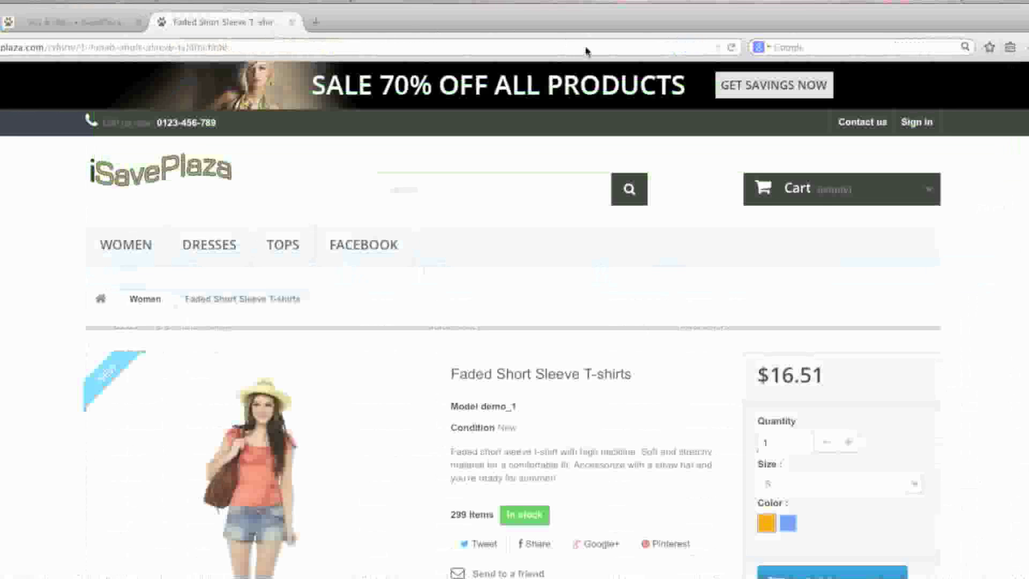
{"action": "left_click", "coordinate": [159, 169]}
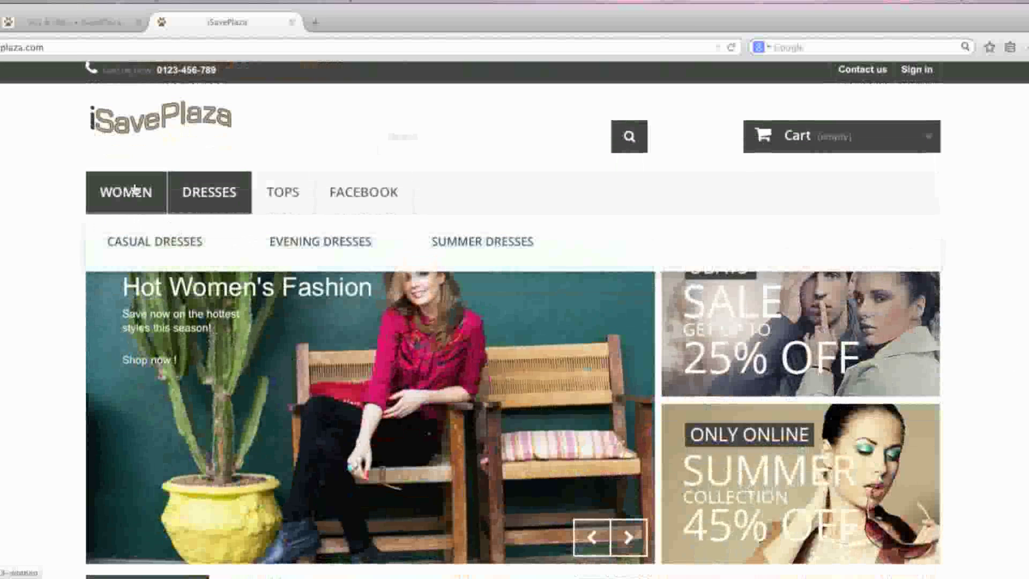
{"action": "left_click", "coordinate": [209, 192]}
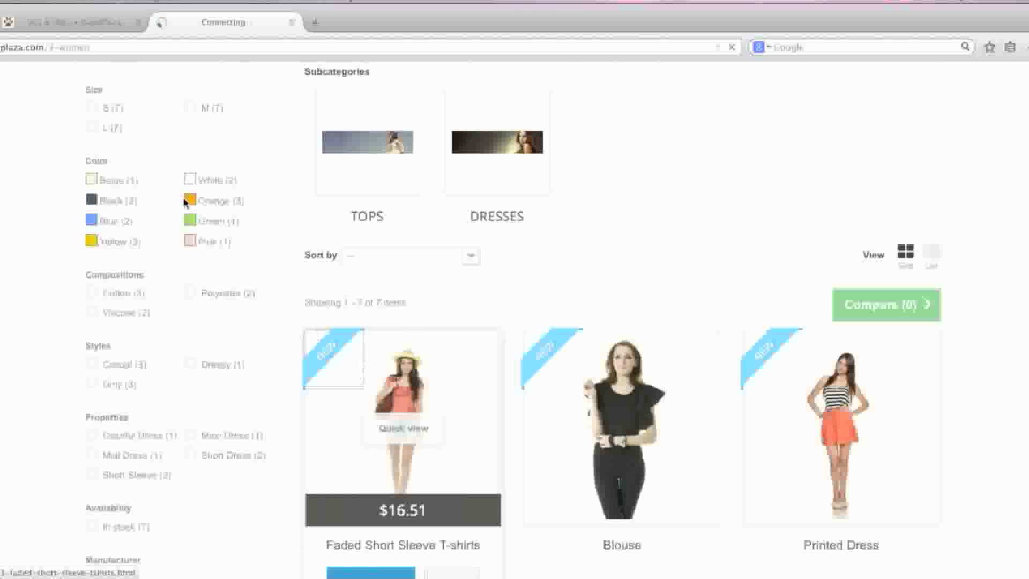
{"action": "left_click", "coordinate": [400, 387]}
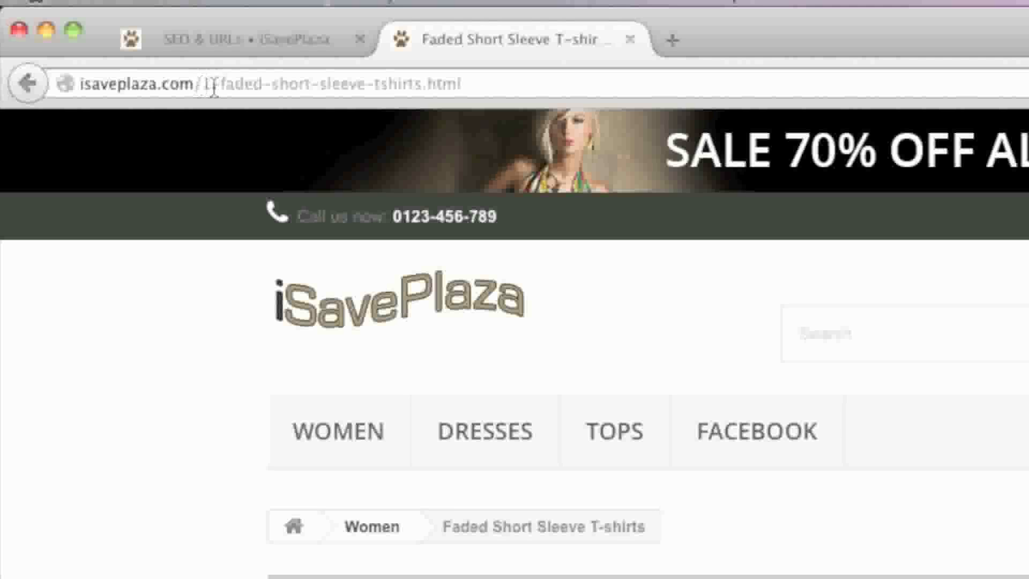
{"action": "mouse_move", "coordinate": [261, 68]}
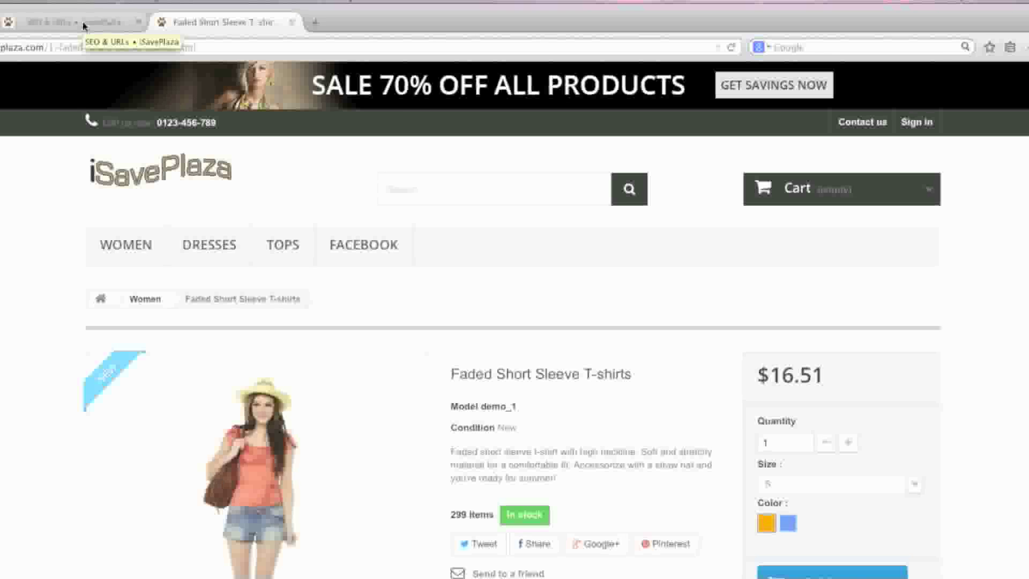
Step: Edit the product route's ean13 keyword, save the routes, and view the T-shirt page at its tshirts/ URL
{"action": "left_click", "coordinate": [65, 22]}
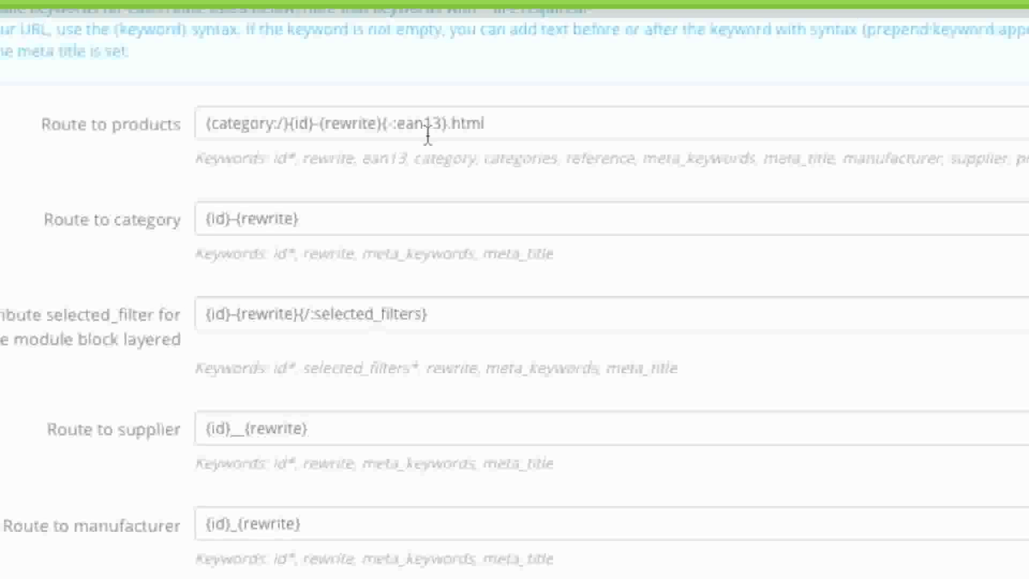
{"action": "mouse_move", "coordinate": [402, 127]}
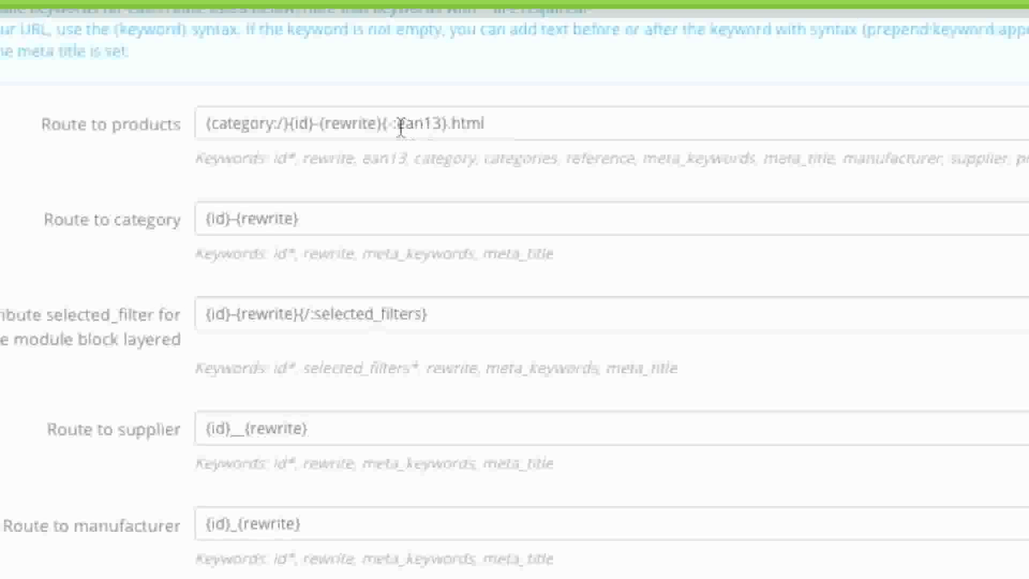
{"action": "double_click", "coordinate": [420, 123]}
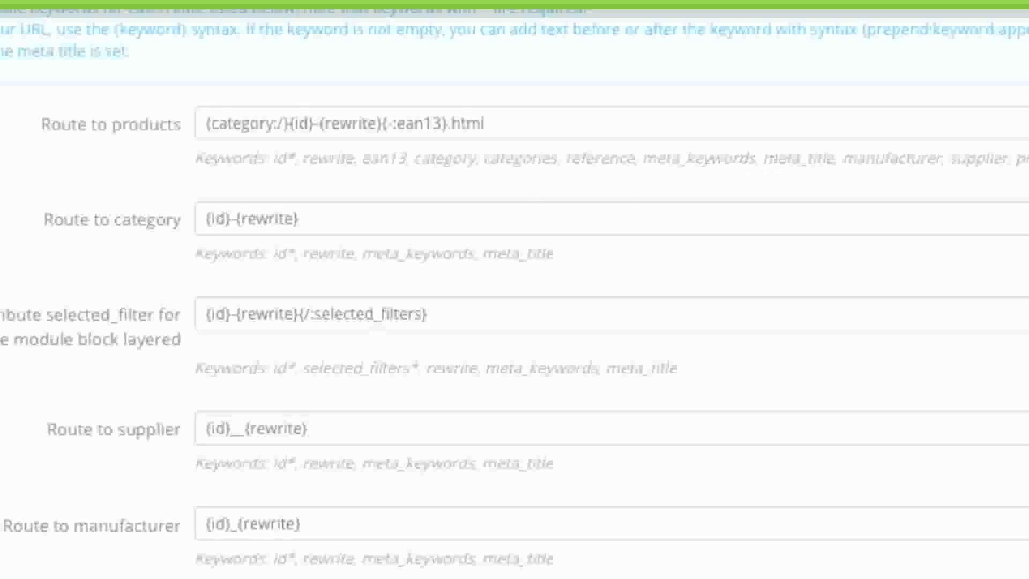
{"action": "mouse_move", "coordinate": [739, 158]}
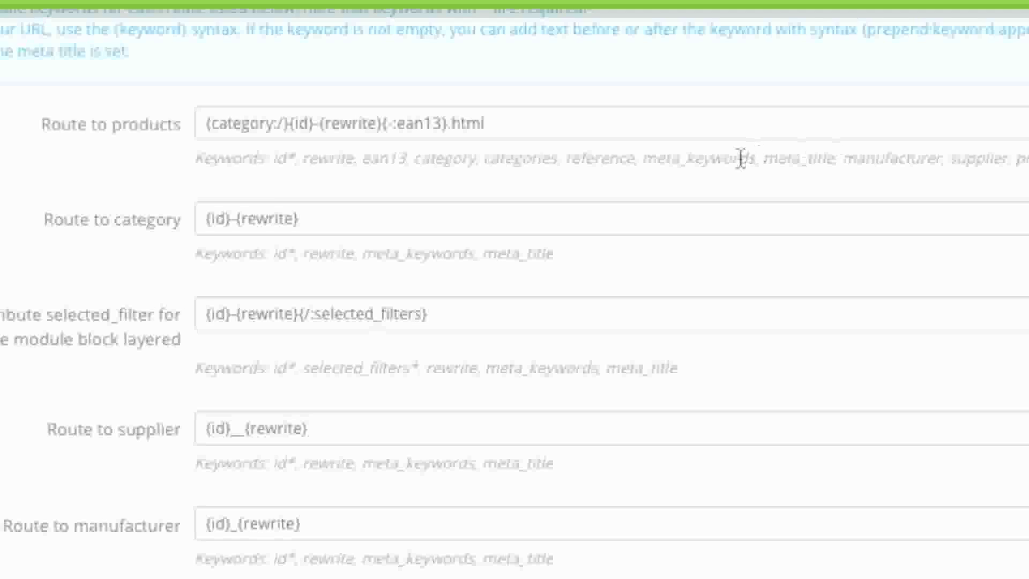
{"action": "scroll", "scroll_direction": "down", "scroll_amount": 3}
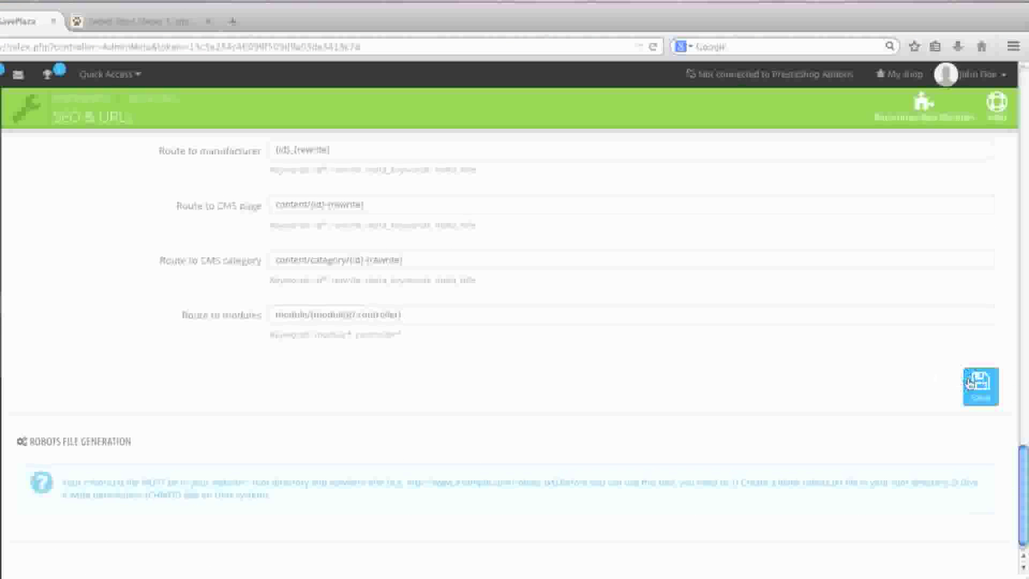
{"action": "left_click", "coordinate": [980, 385]}
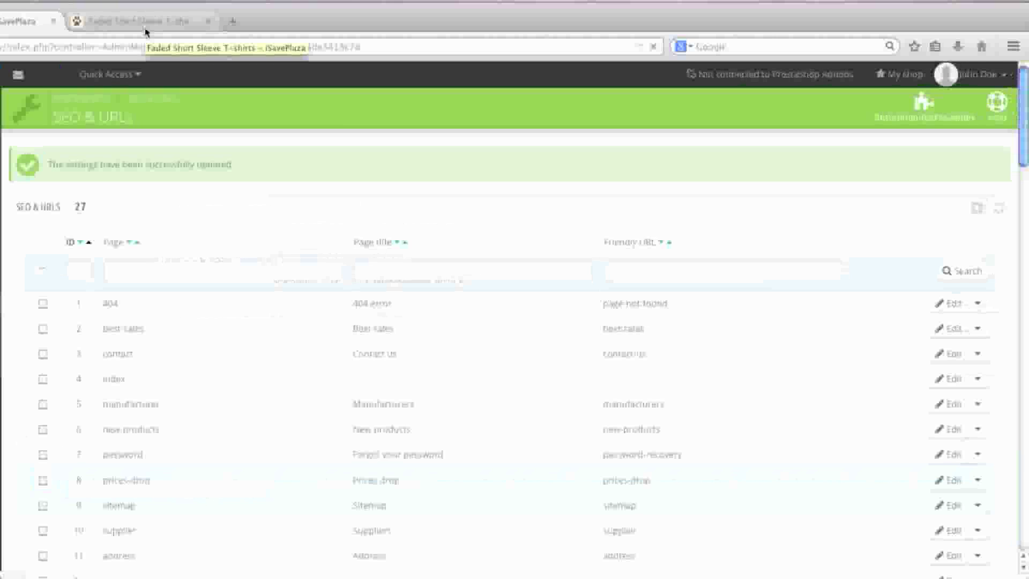
{"action": "left_click", "coordinate": [139, 21]}
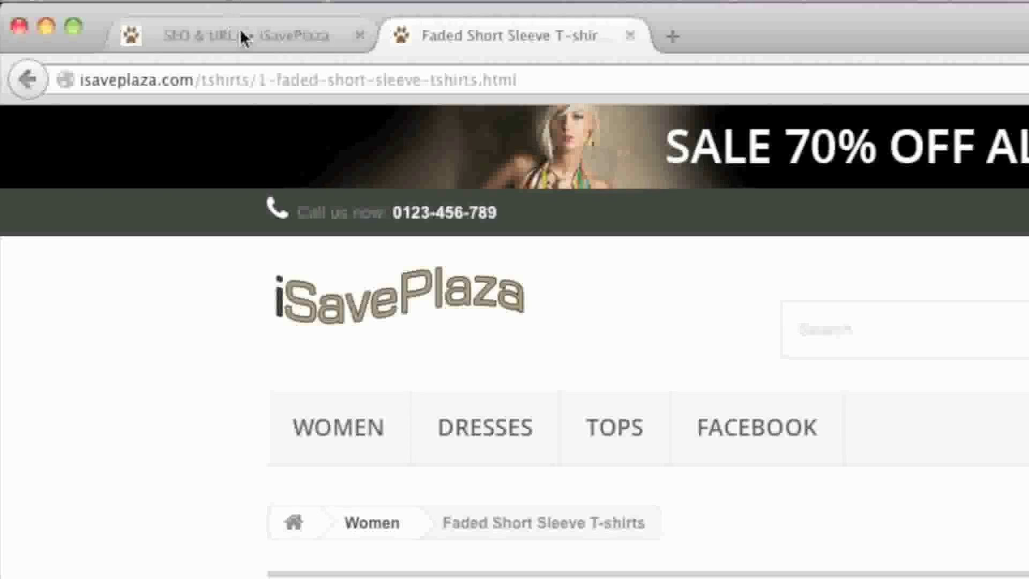
Step: Return to the back-office SEO & URLs page list and browse its entries
{"action": "left_click", "coordinate": [204, 34]}
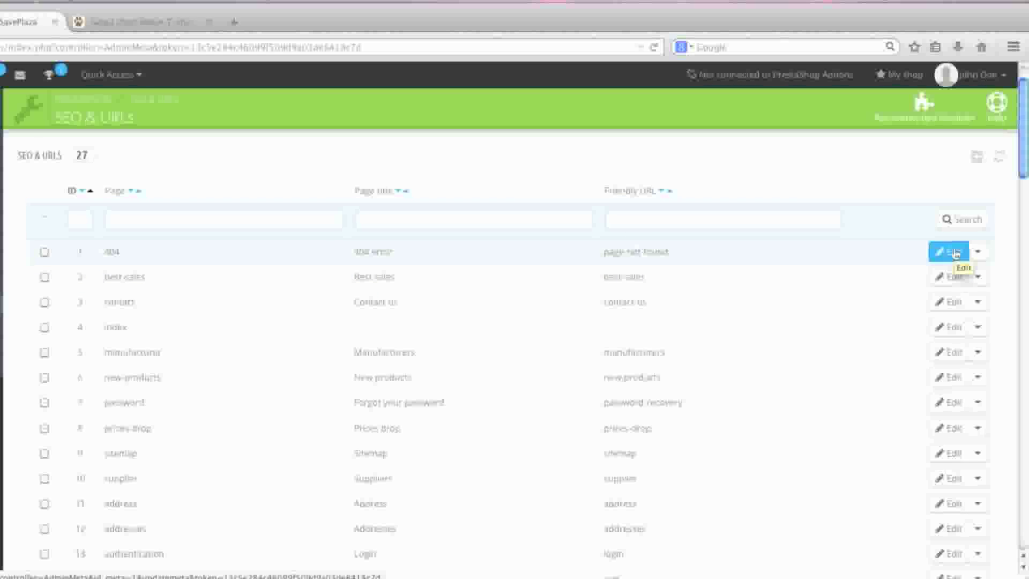
{"action": "mouse_move", "coordinate": [929, 312]}
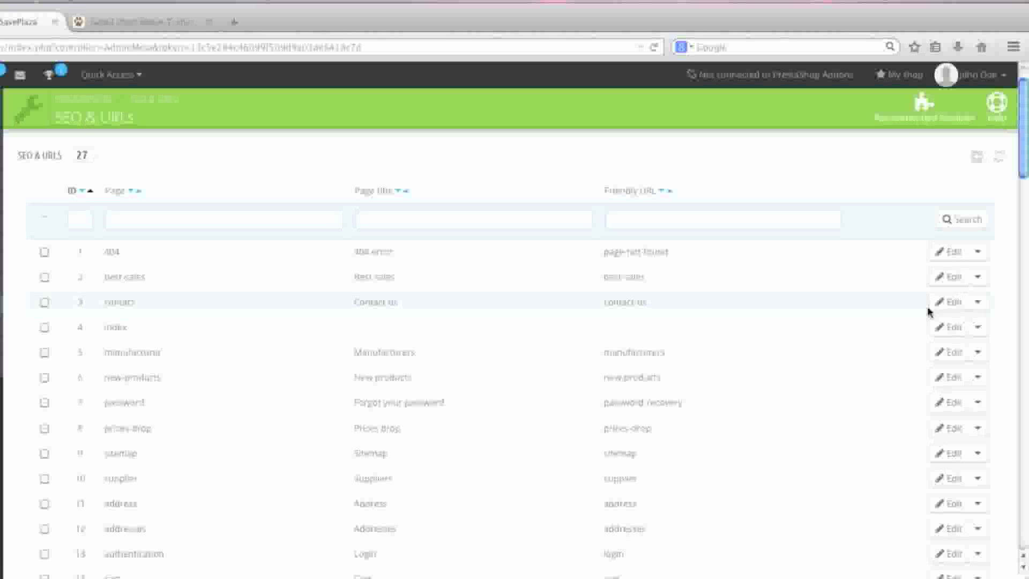
{"action": "left_click", "coordinate": [951, 277]}
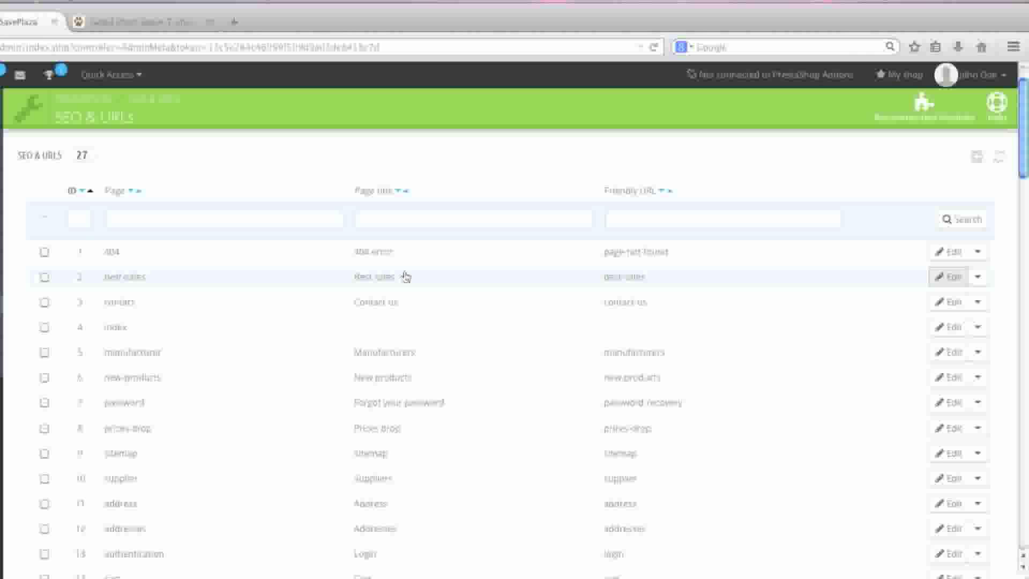
{"action": "scroll", "scroll_direction": "down", "scroll_amount": 3}
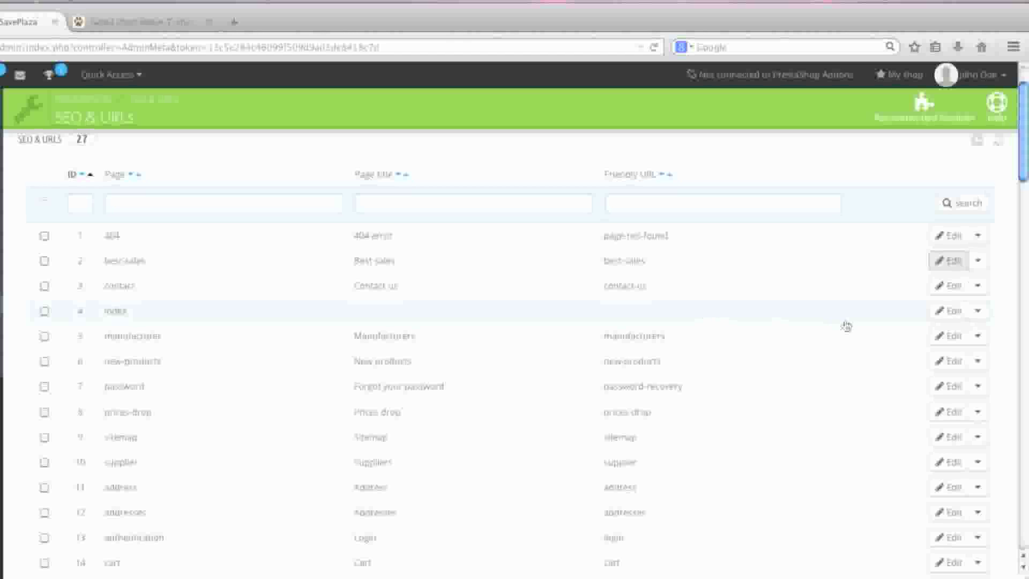
Step: Open the index page entry's meta details for editing
{"action": "left_click", "coordinate": [951, 311]}
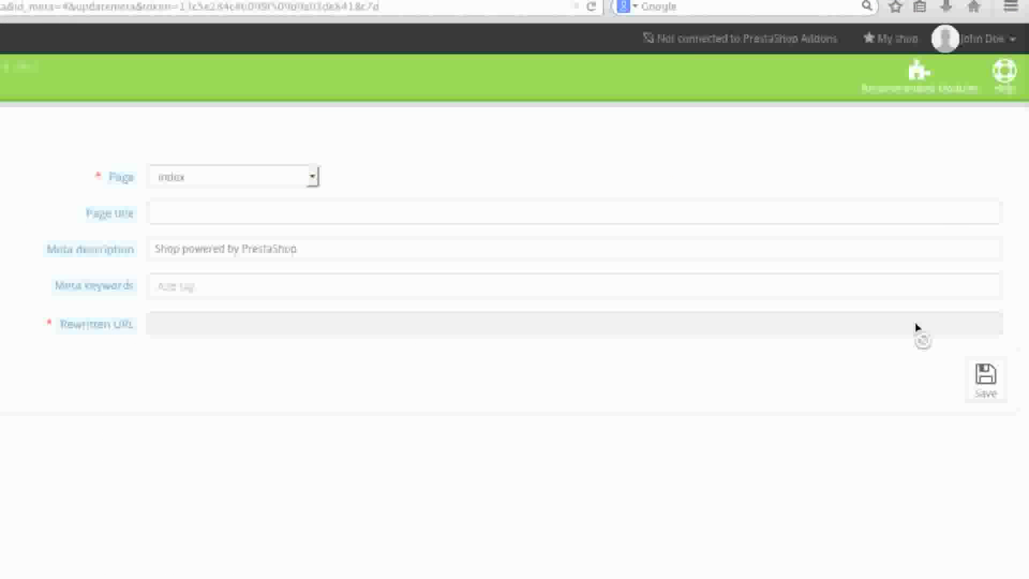
{"action": "mouse_move", "coordinate": [99, 324]}
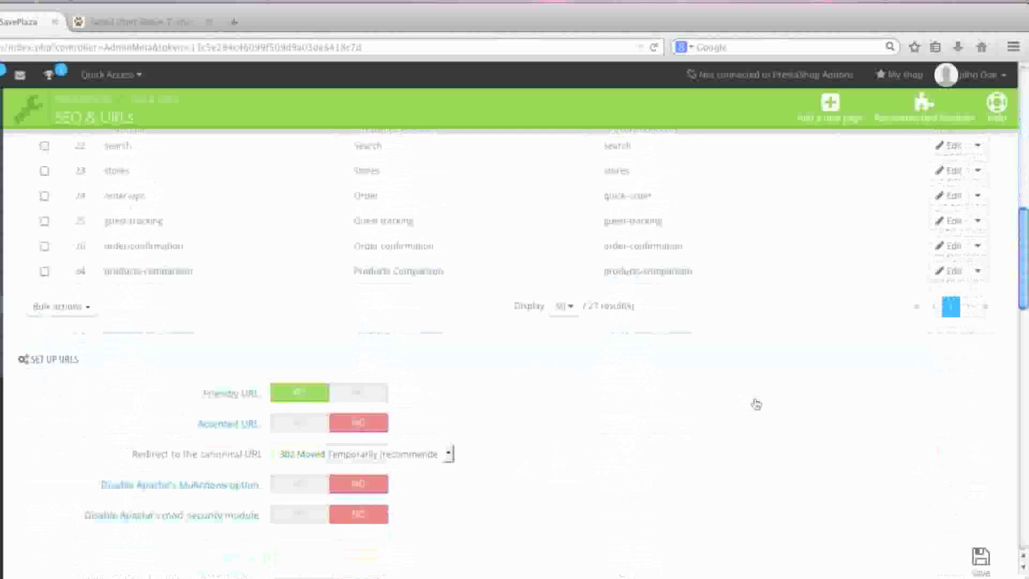
Step: Copy the 'robots.txt' file name from the Robots File Generation help text
{"action": "scroll", "scroll_direction": "down", "scroll_amount": 3}
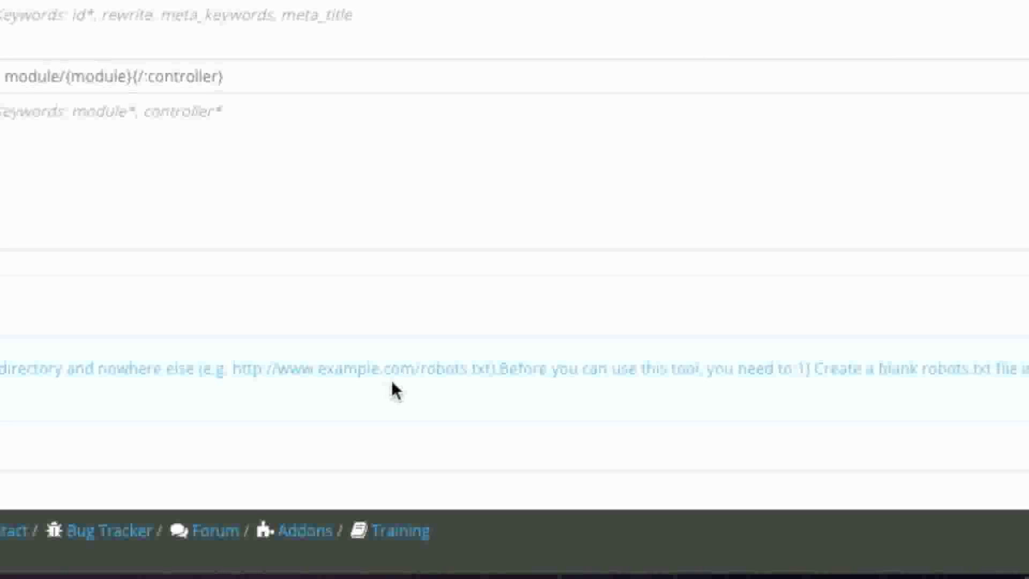
{"action": "mouse_move", "coordinate": [427, 369]}
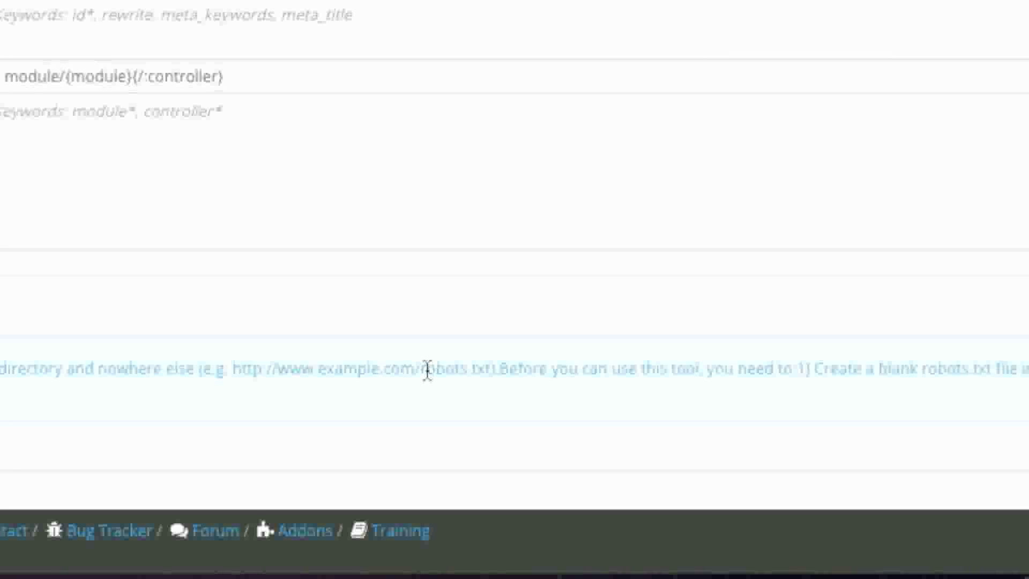
{"action": "double_click", "coordinate": [453, 367]}
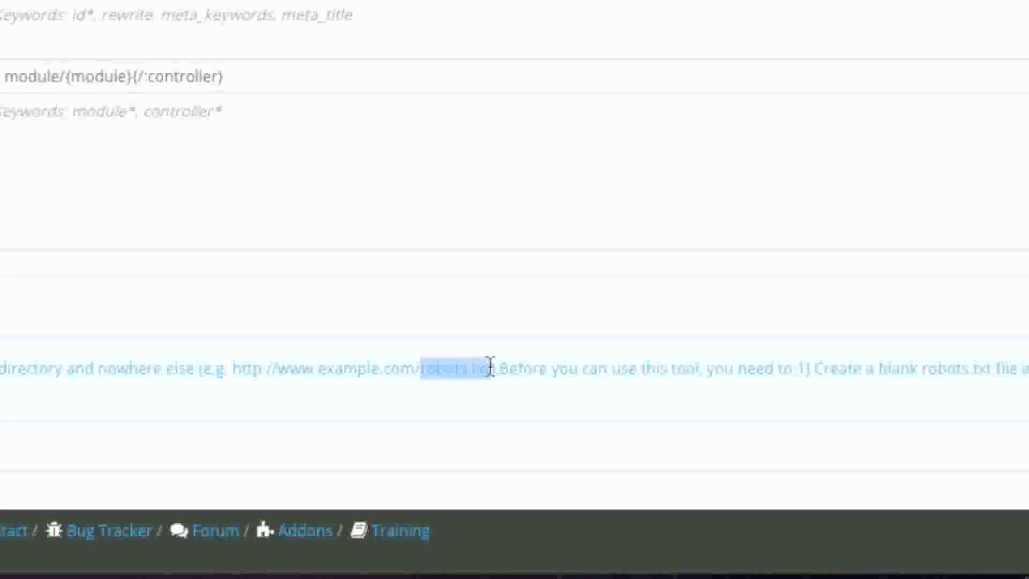
{"action": "right_click", "coordinate": [452, 367]}
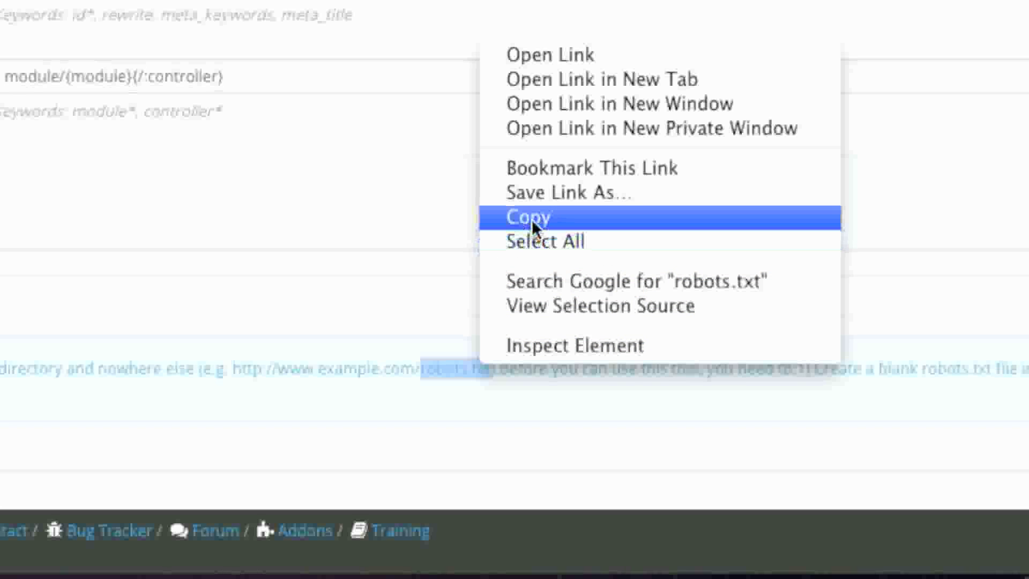
{"action": "left_click", "coordinate": [528, 217]}
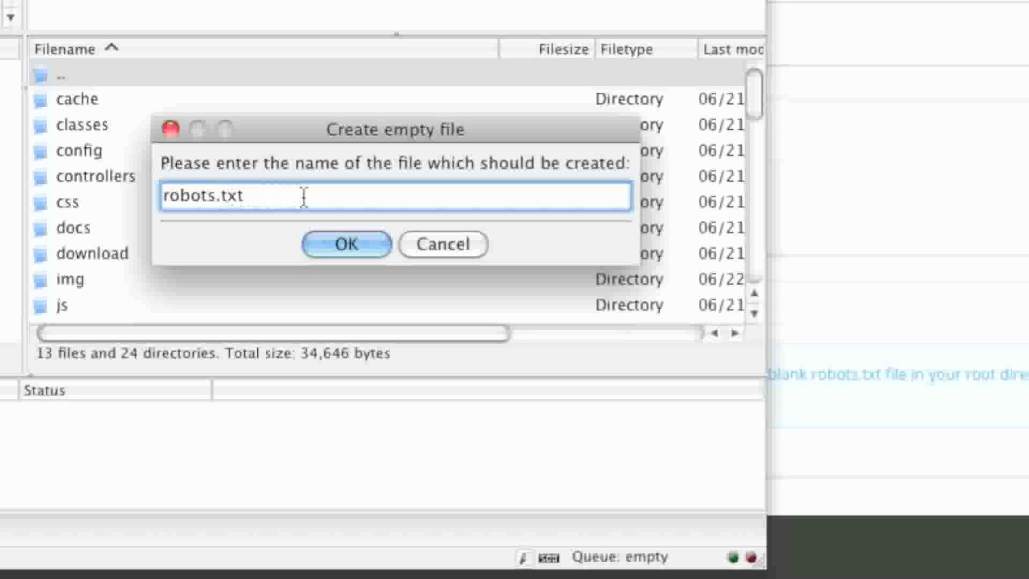
Step: Confirm the new empty robots.txt on the server and set its permissions to 666
{"action": "left_click", "coordinate": [345, 243]}
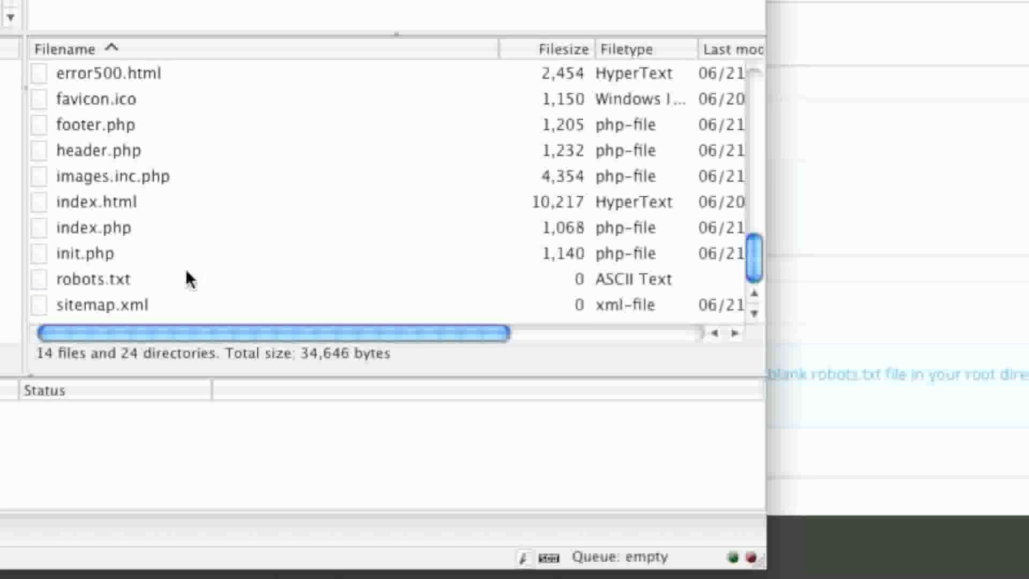
{"action": "right_click", "coordinate": [94, 279]}
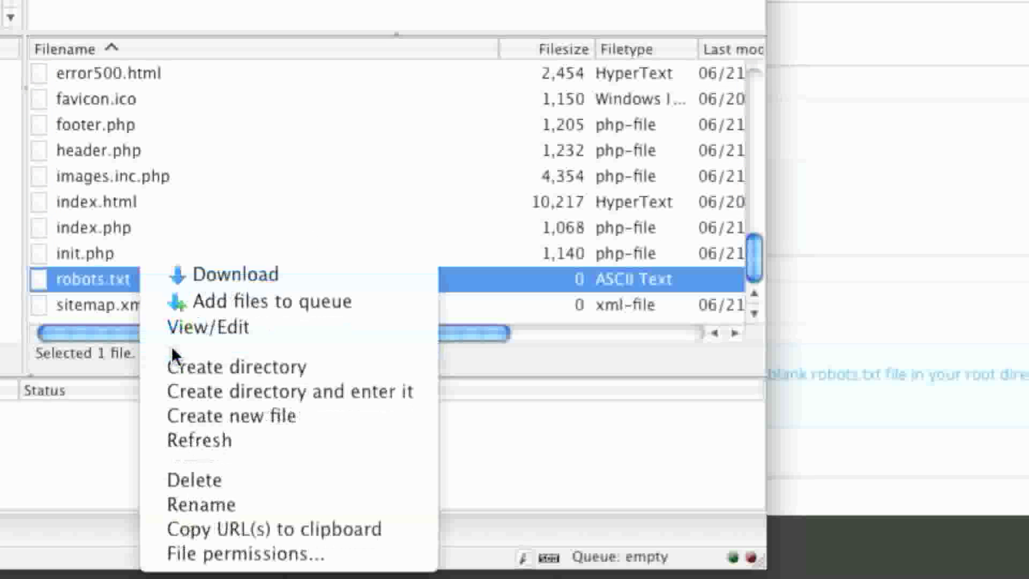
{"action": "left_click", "coordinate": [243, 553]}
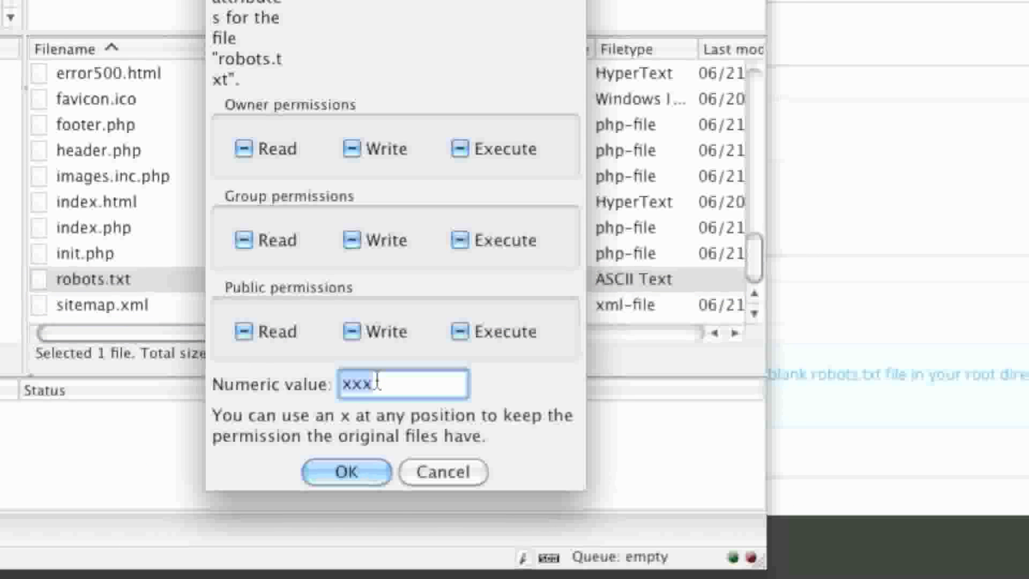
{"action": "type", "text": "666"}
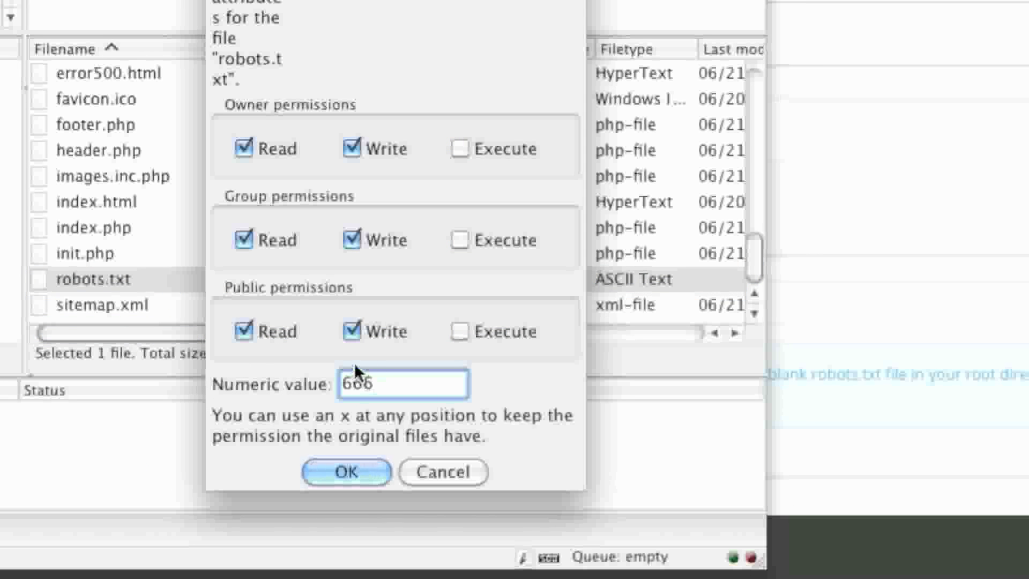
{"action": "left_click", "coordinate": [346, 472]}
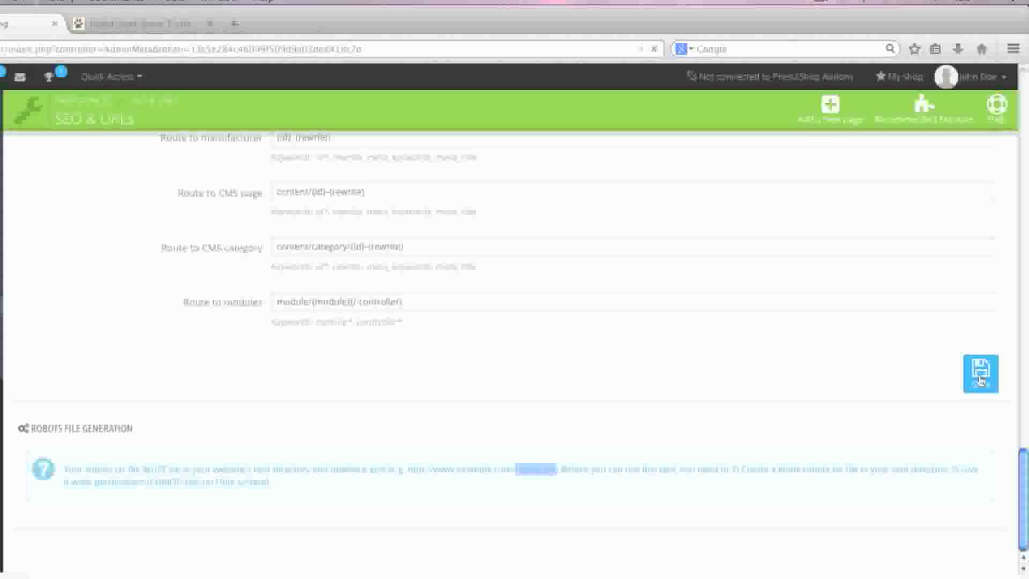
Step: Save the SEO & URL settings and generate the robots.txt file
{"action": "left_click", "coordinate": [980, 374]}
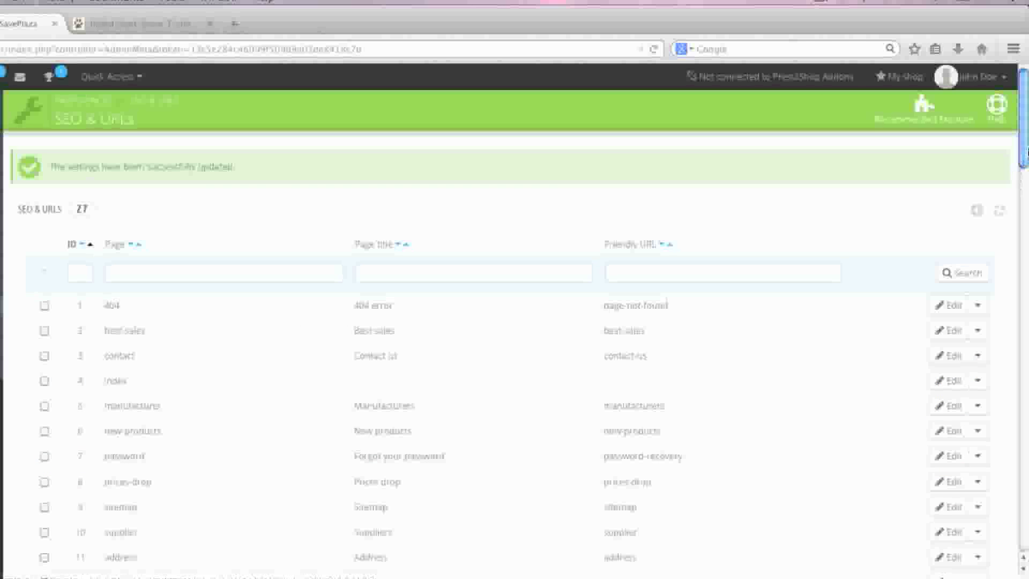
{"action": "scroll", "scroll_direction": "down", "scroll_amount": 3}
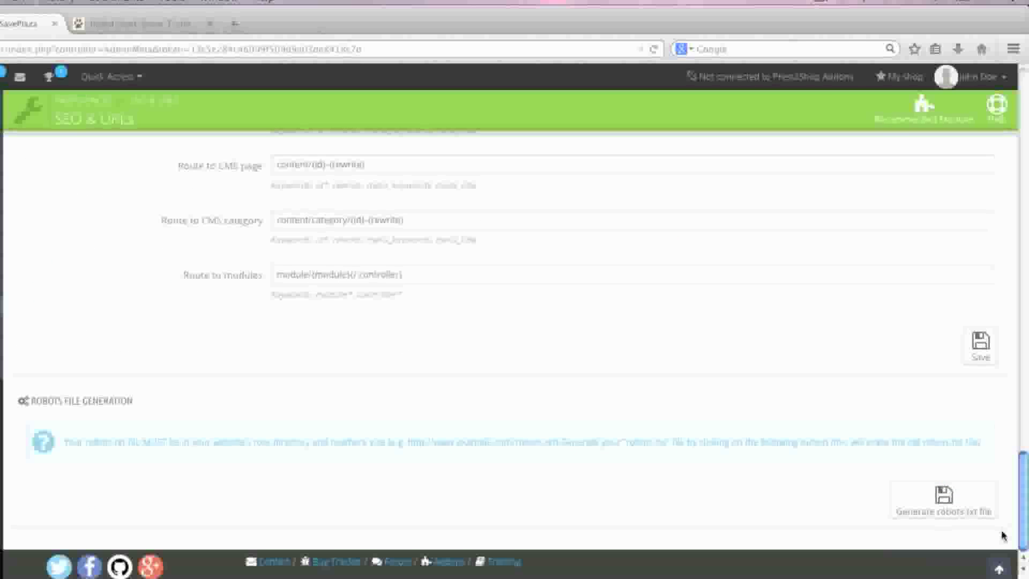
{"action": "mouse_move", "coordinate": [943, 500]}
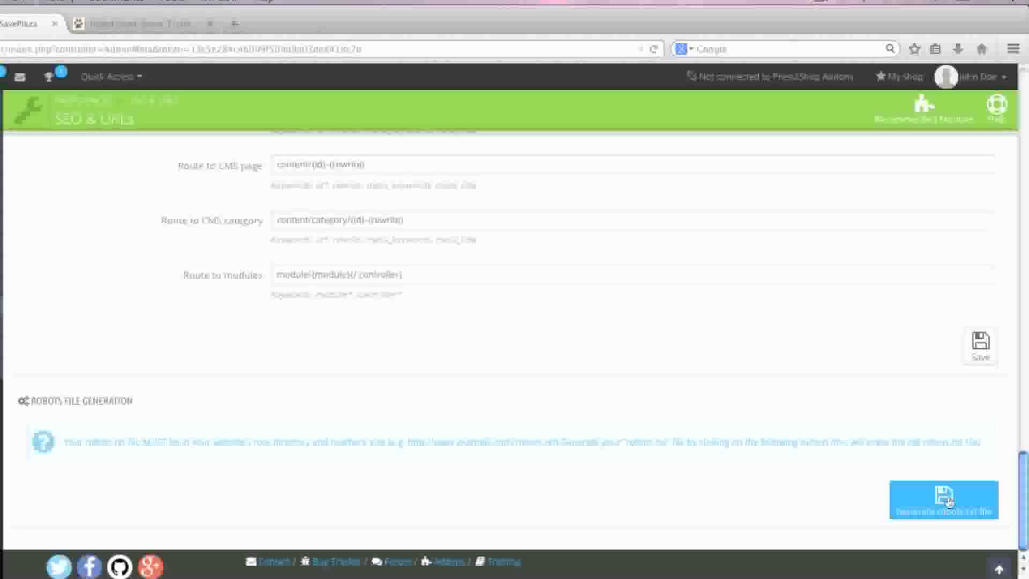
{"action": "left_click", "coordinate": [943, 500]}
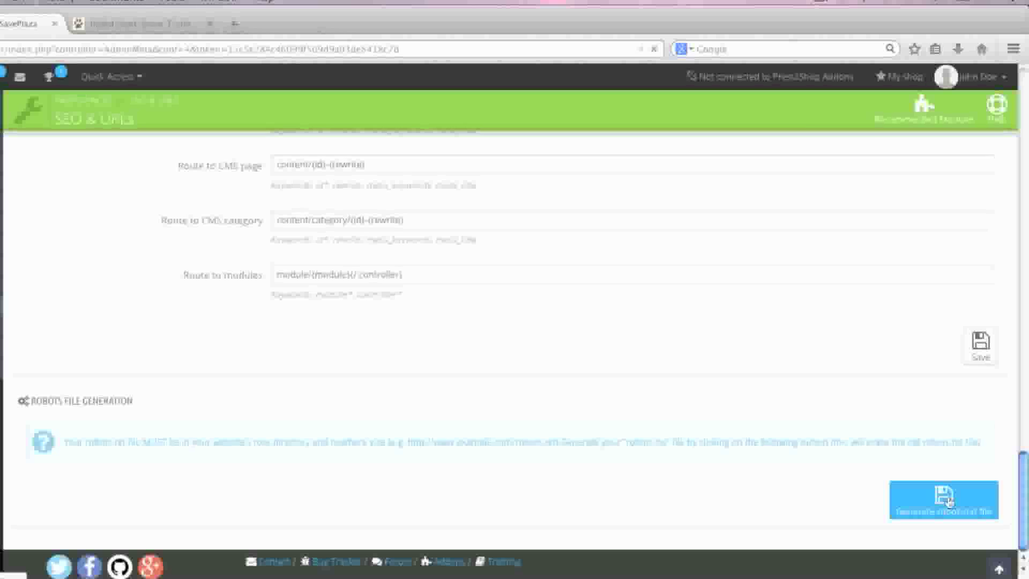